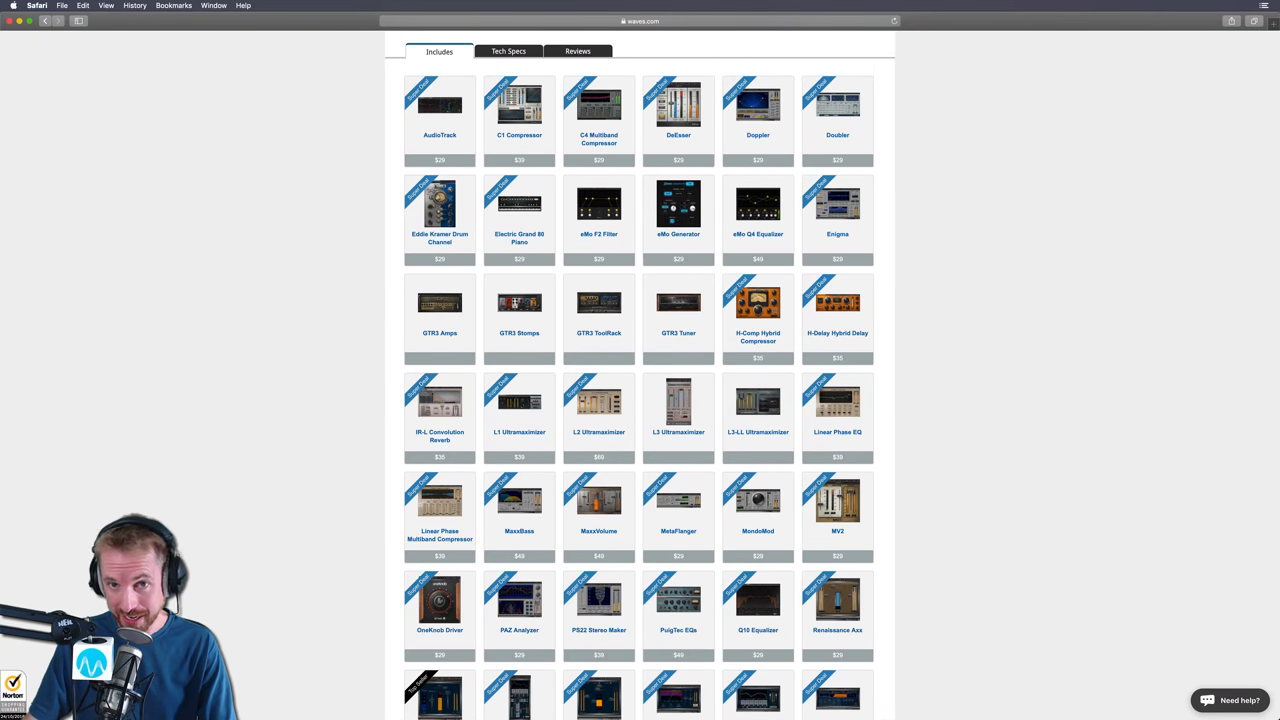
- Scroll through the waveform view of the spoken vocal clip before selecting it
scroll("down", 3)
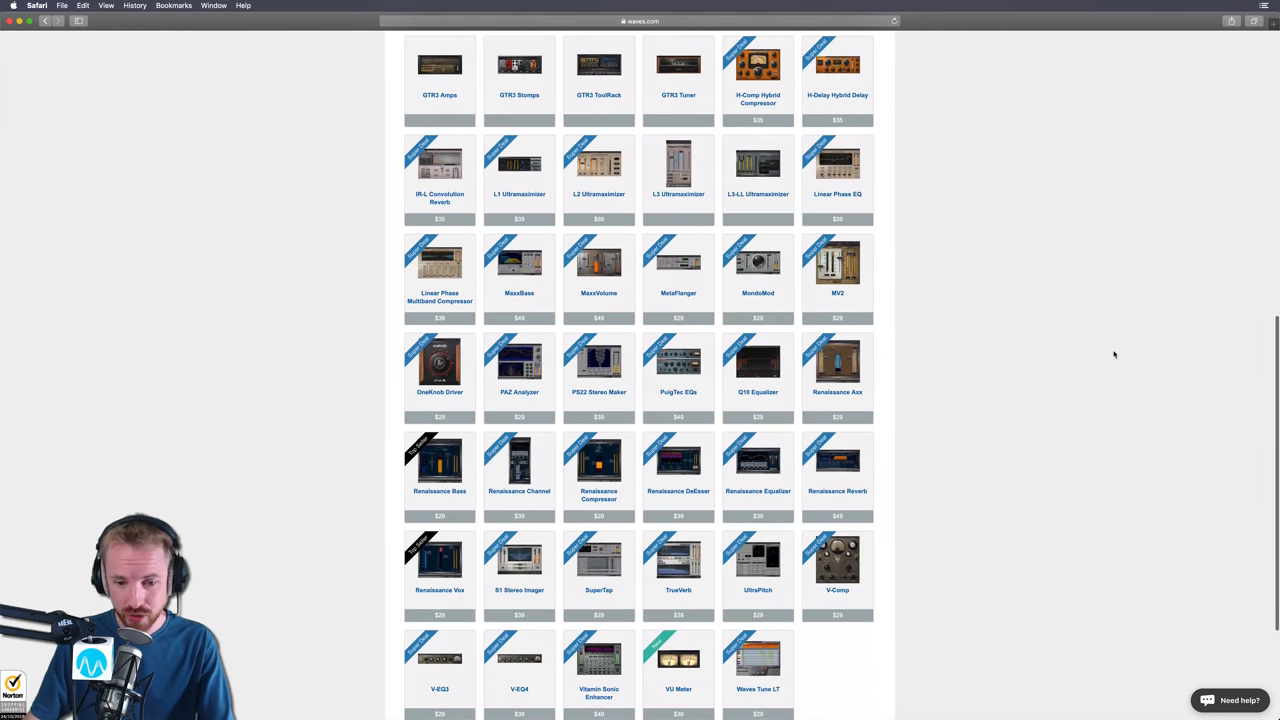
scroll("down", 3)
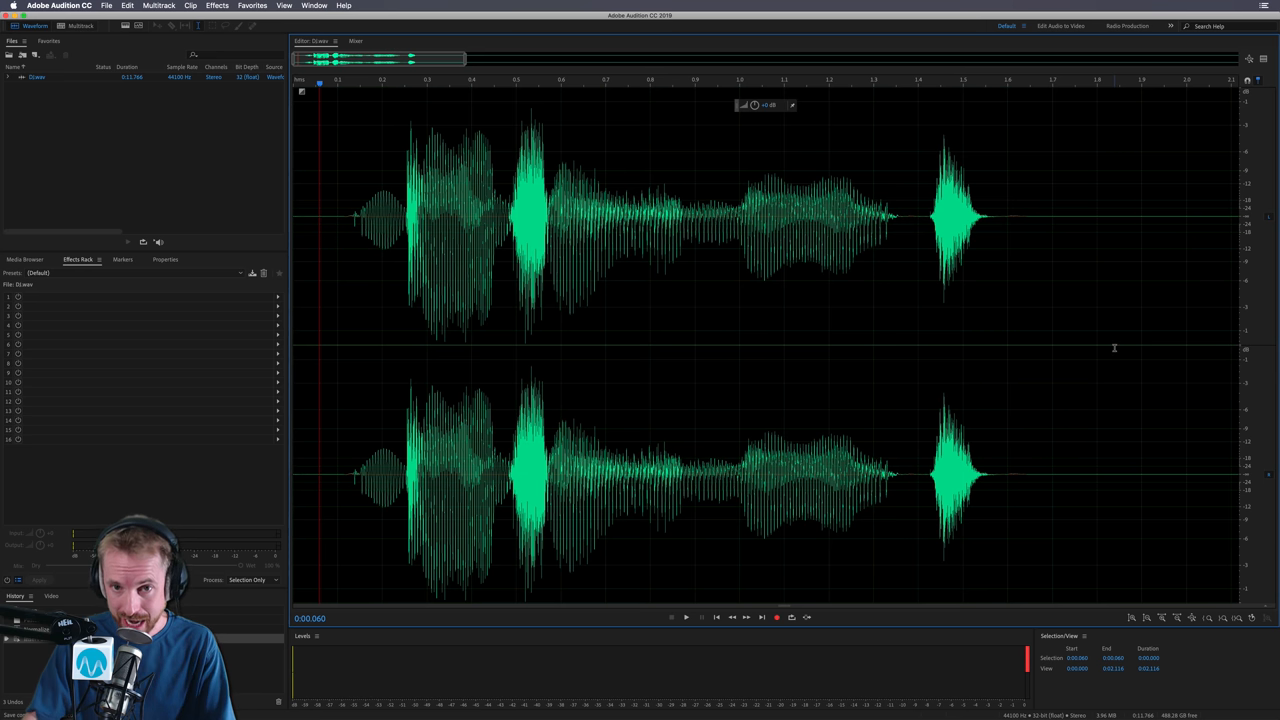
mouse_move(624, 248)
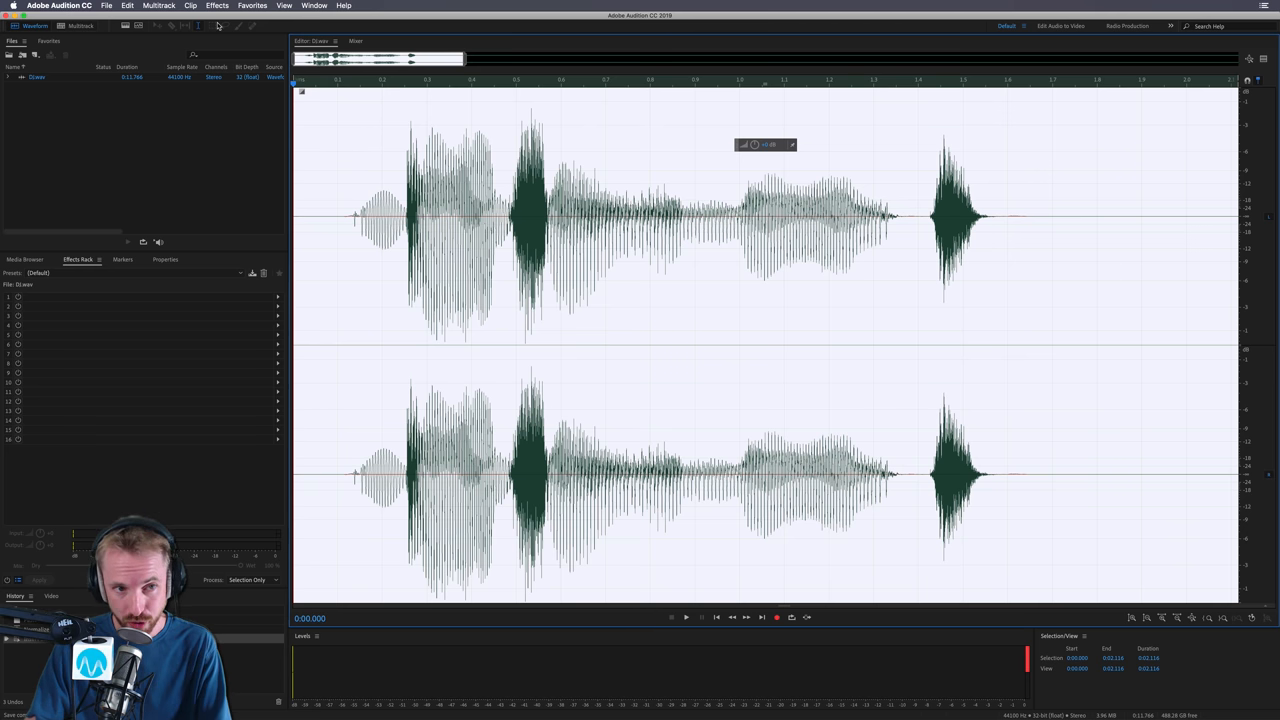
- Load Waves Tune LT on the clip and play it so the vocal's pitch is analysed into notes
left_click(216, 4)
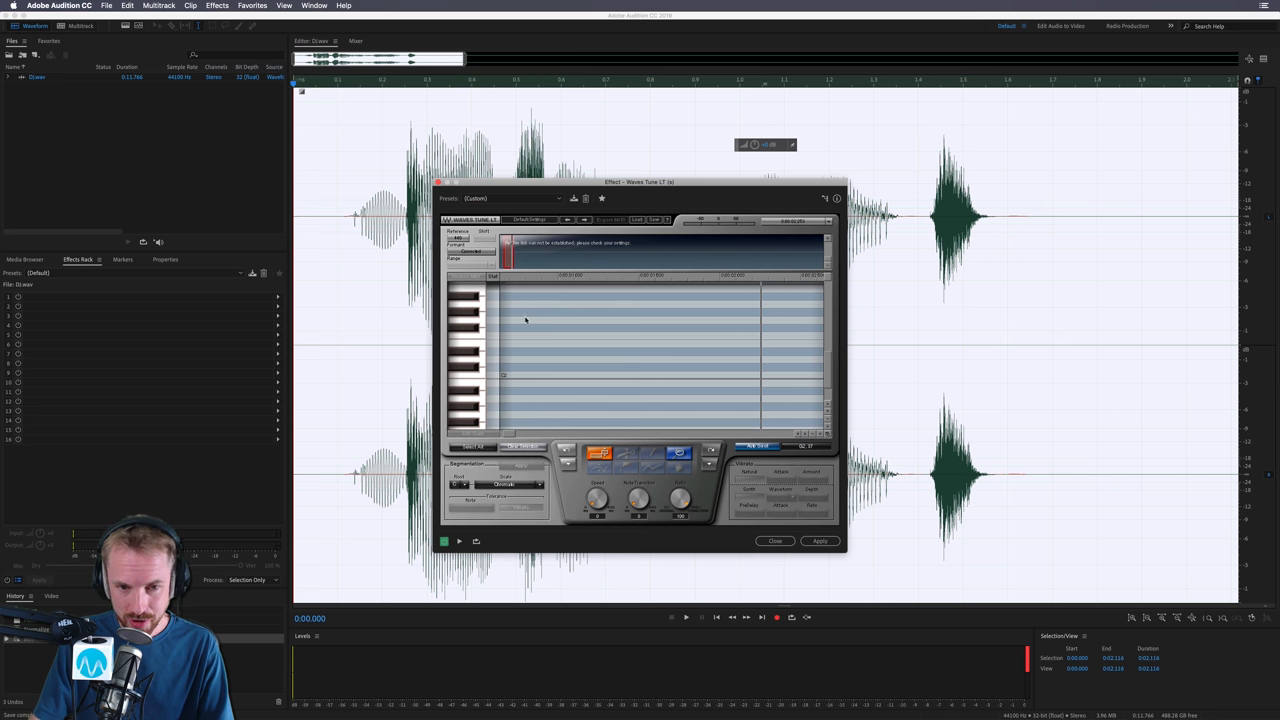
left_click(684, 616)
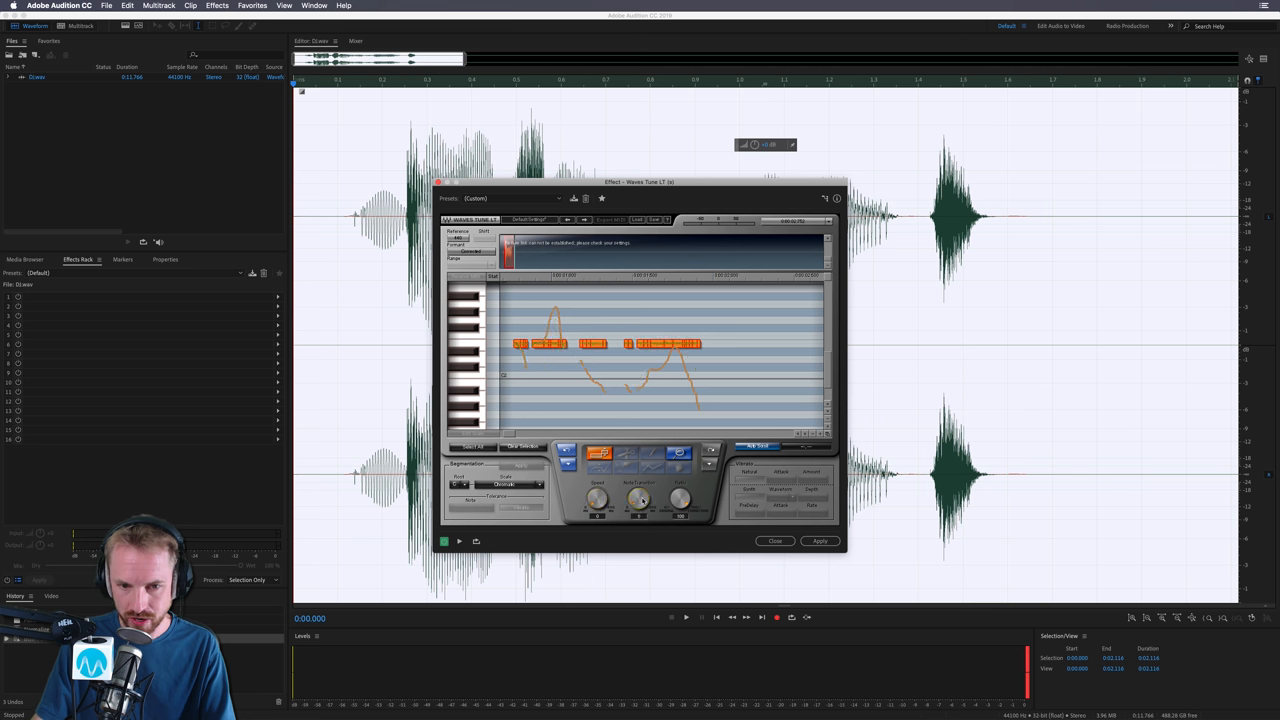
- Adjust Tune LT's correction of the detected notes, previewing the vocal after each change
left_click(686, 616)
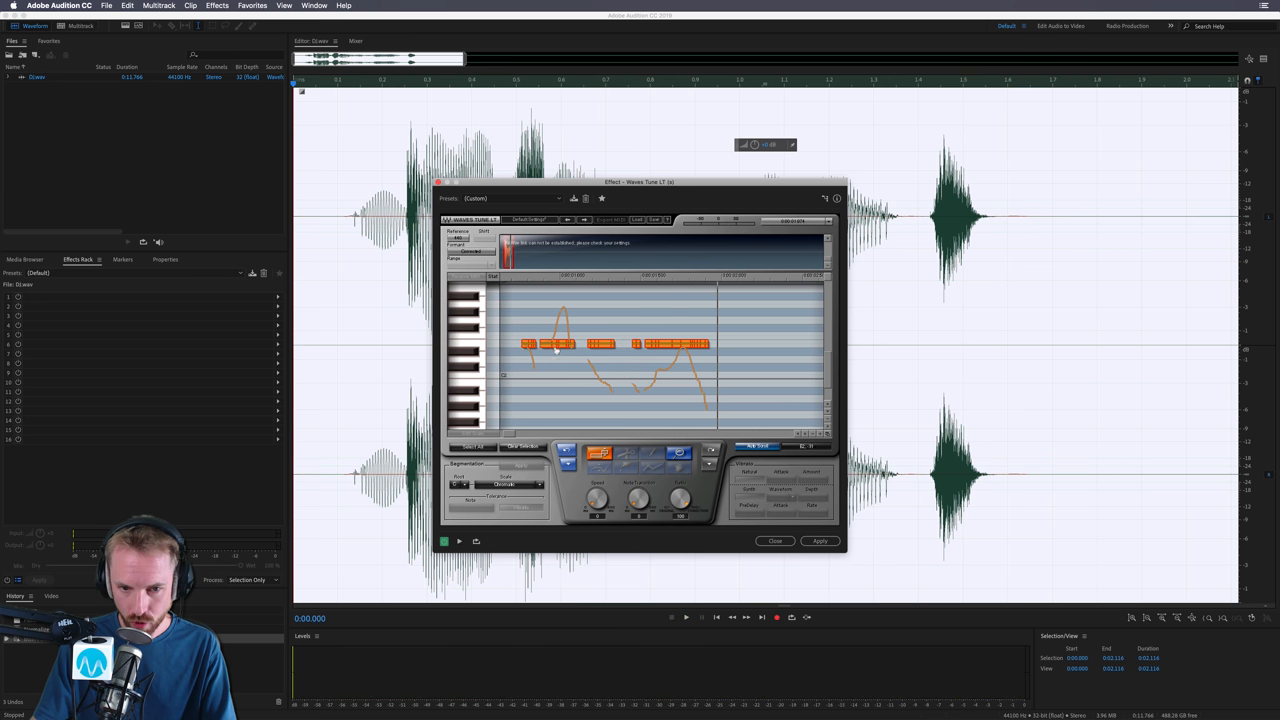
left_click(684, 616)
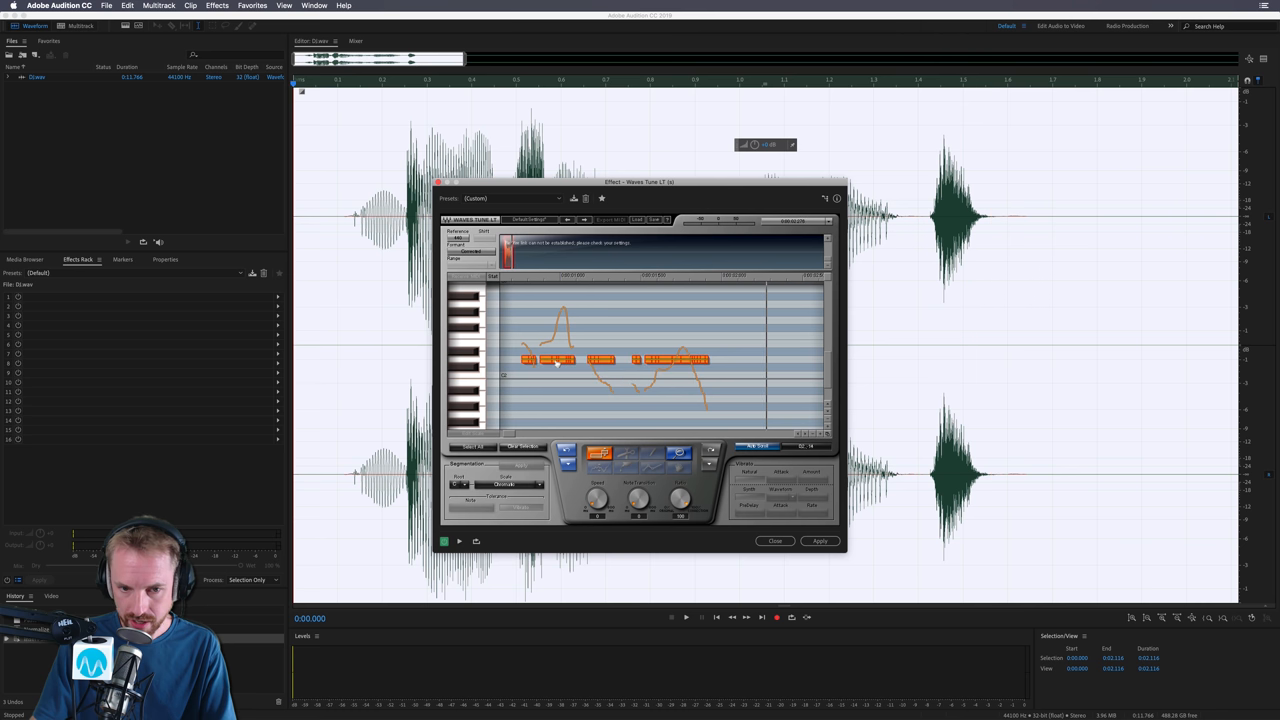
left_click(686, 616)
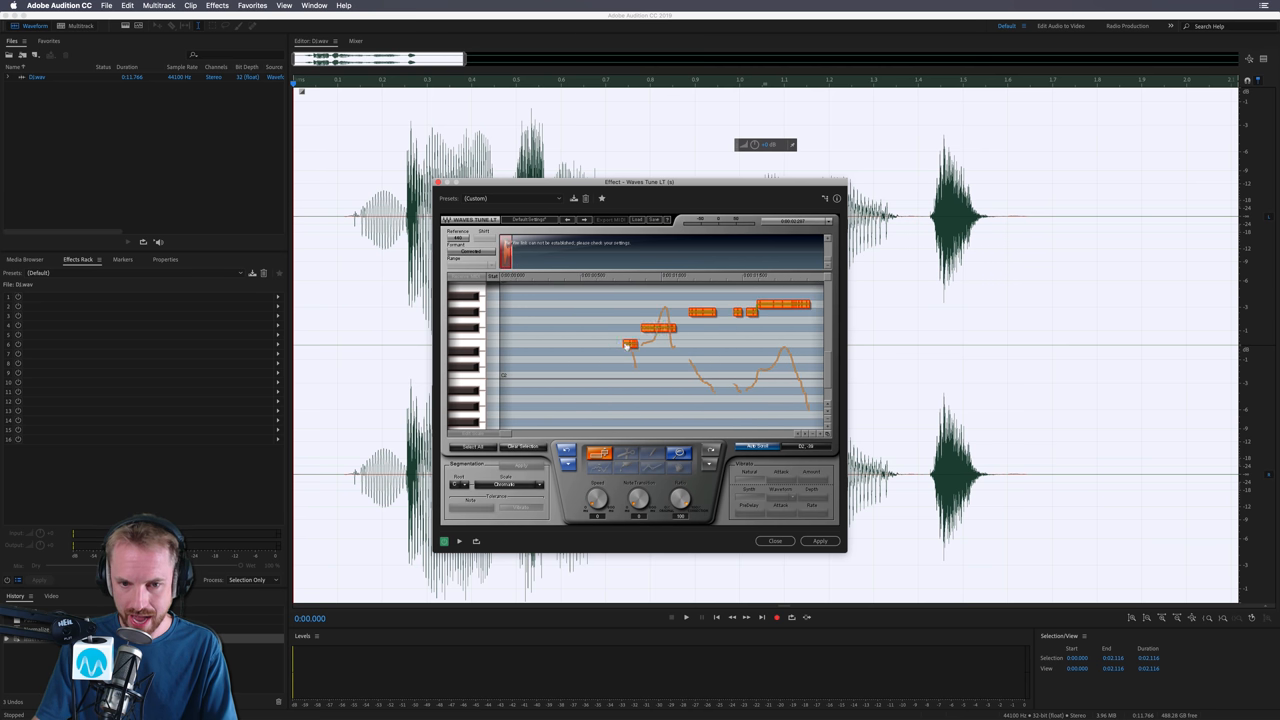
left_click(686, 616)
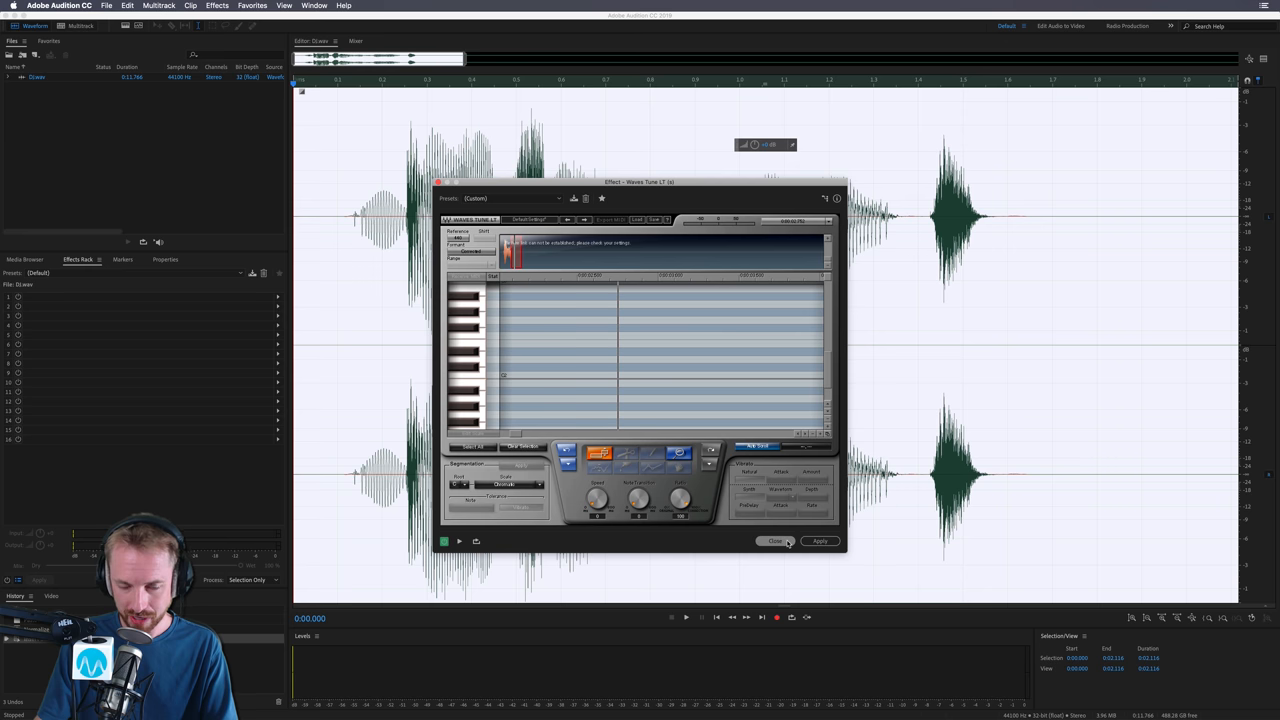
- Apply the Tune LT pitch correction, then browse the installed Waves effects
left_click(776, 540)
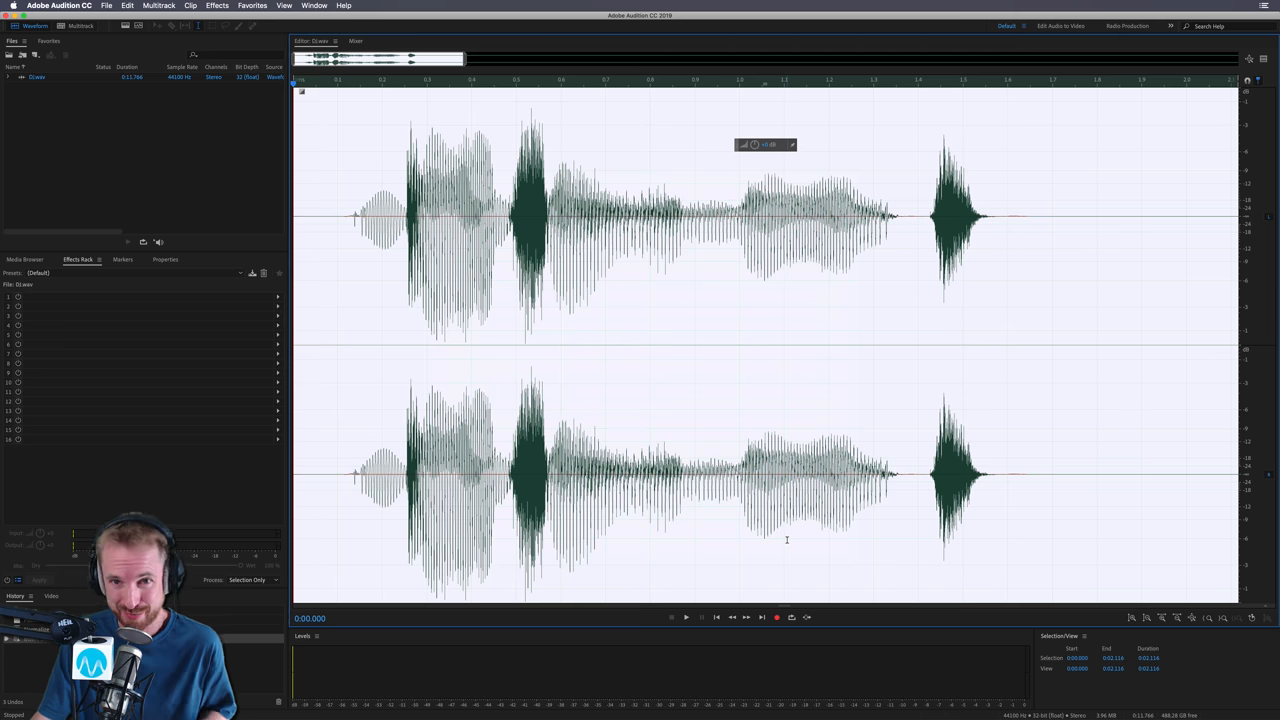
mouse_move(348, 308)
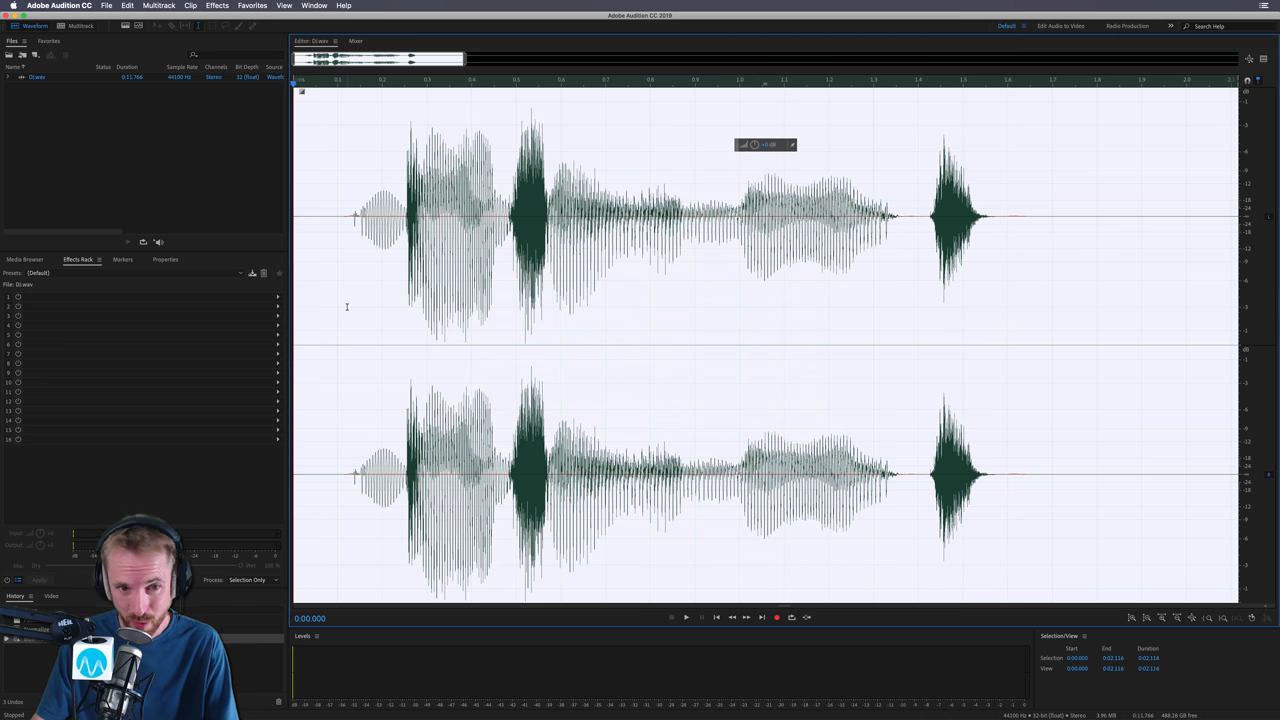
left_click(216, 4)
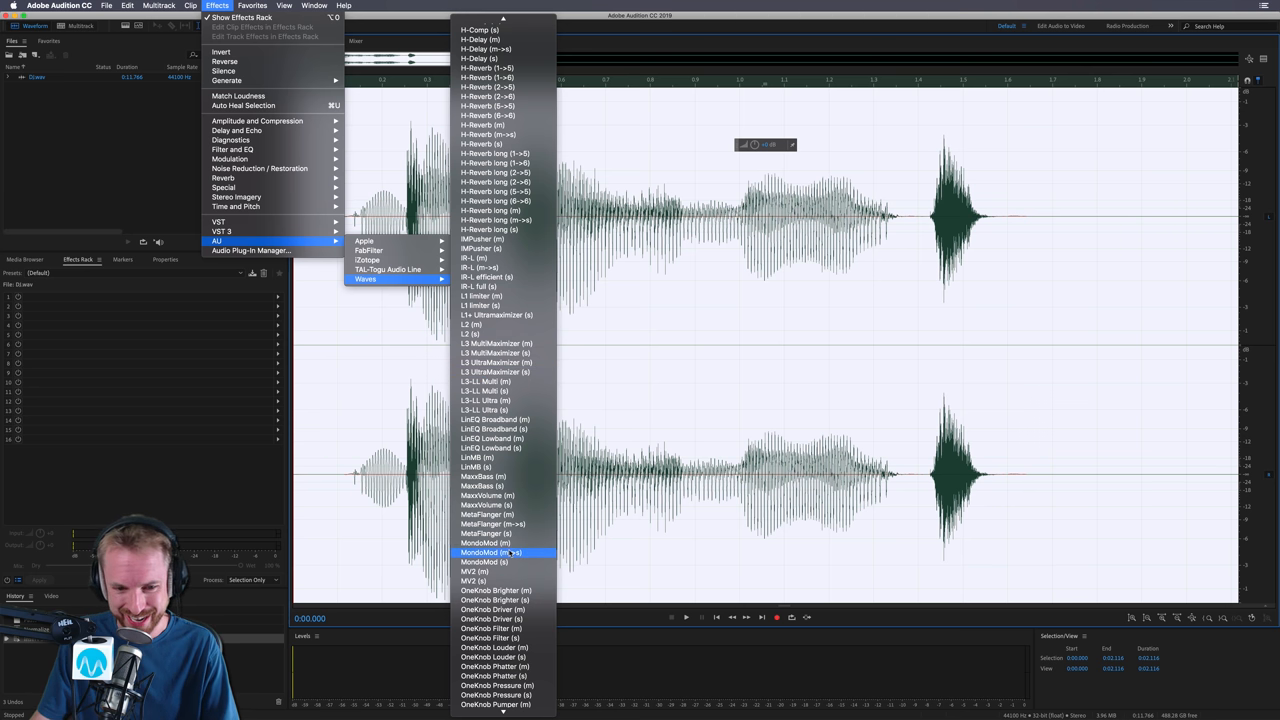
- Load MetaFlanger, audition several flanger presets on the vocal and pick one
left_click(492, 524)
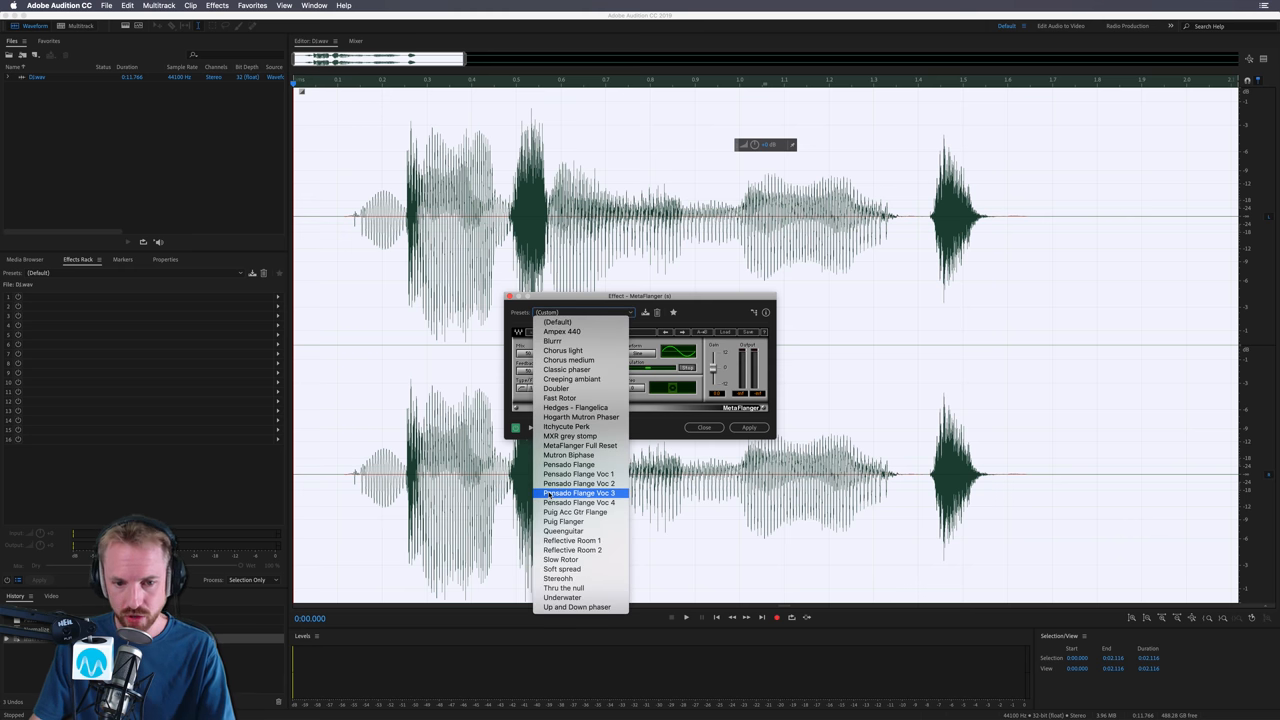
left_click(580, 492)
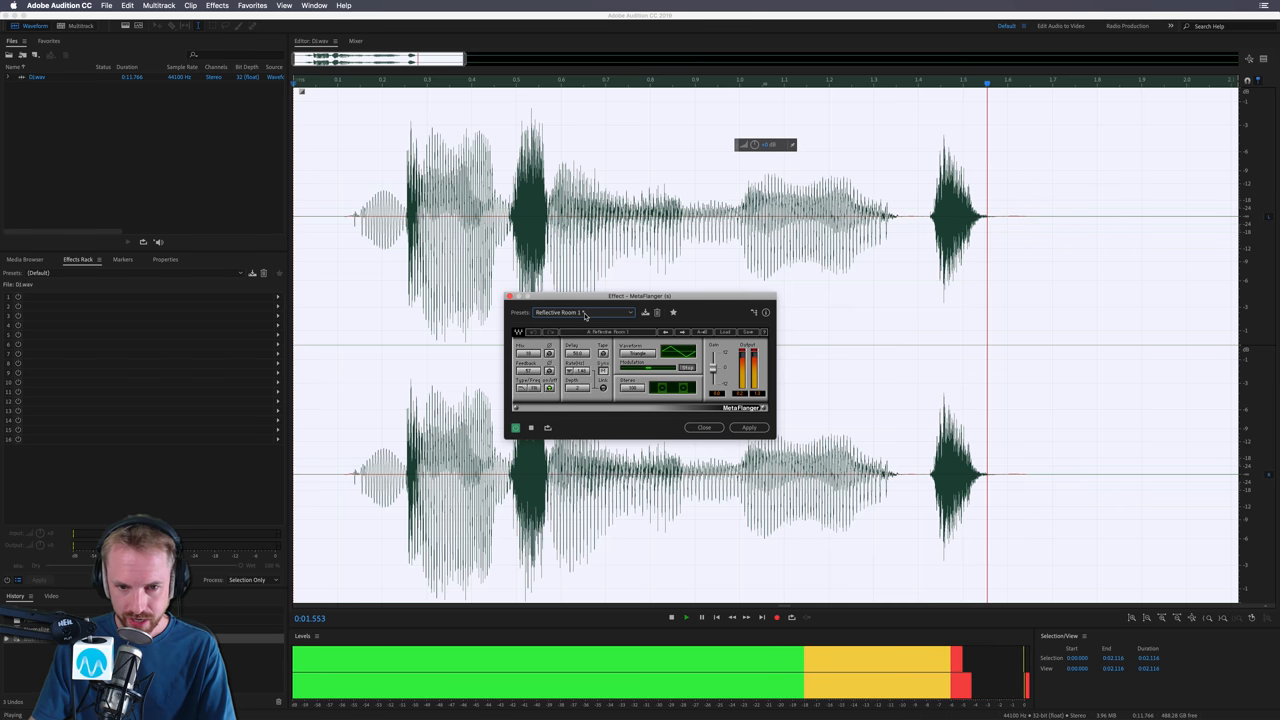
left_click(584, 312)
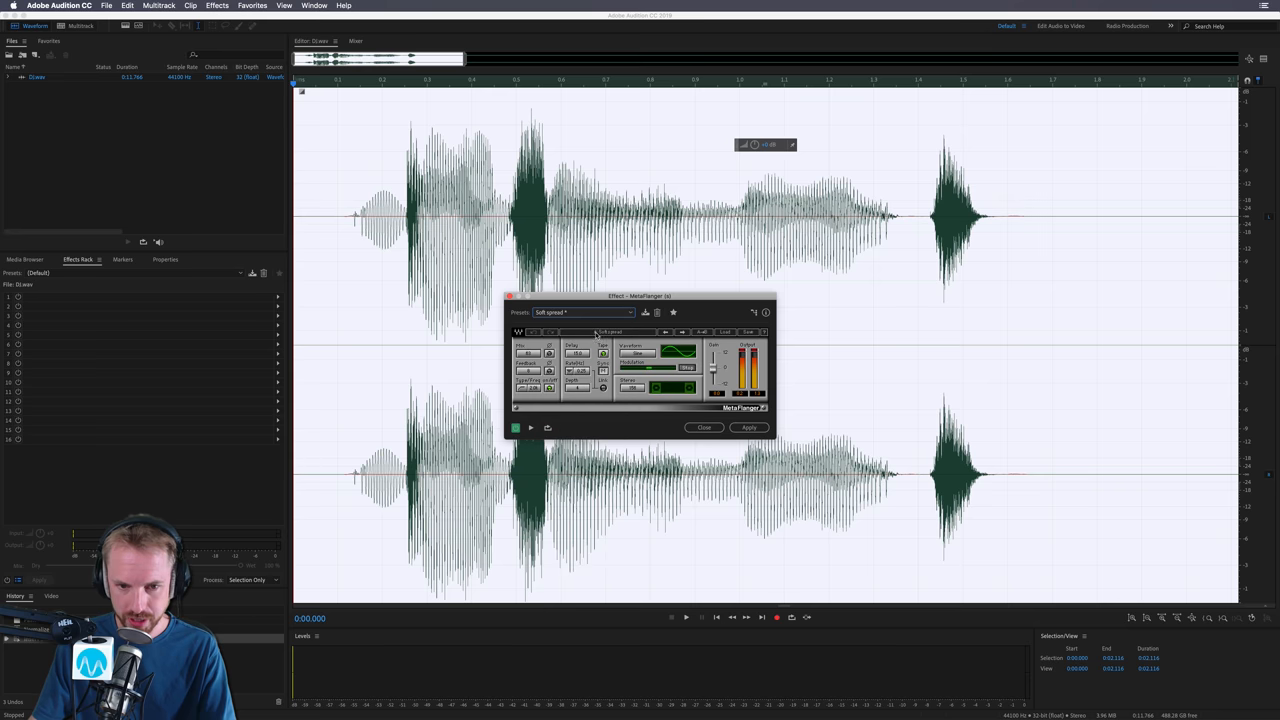
left_click(684, 616)
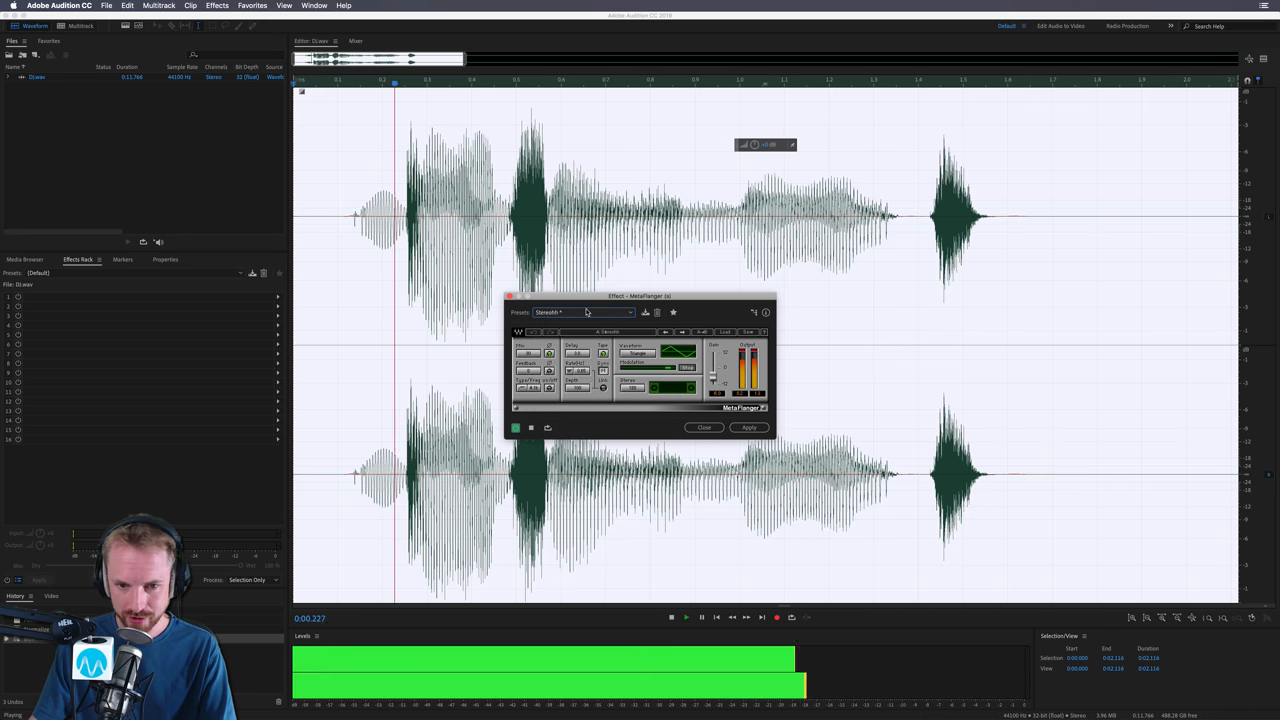
left_click(588, 312)
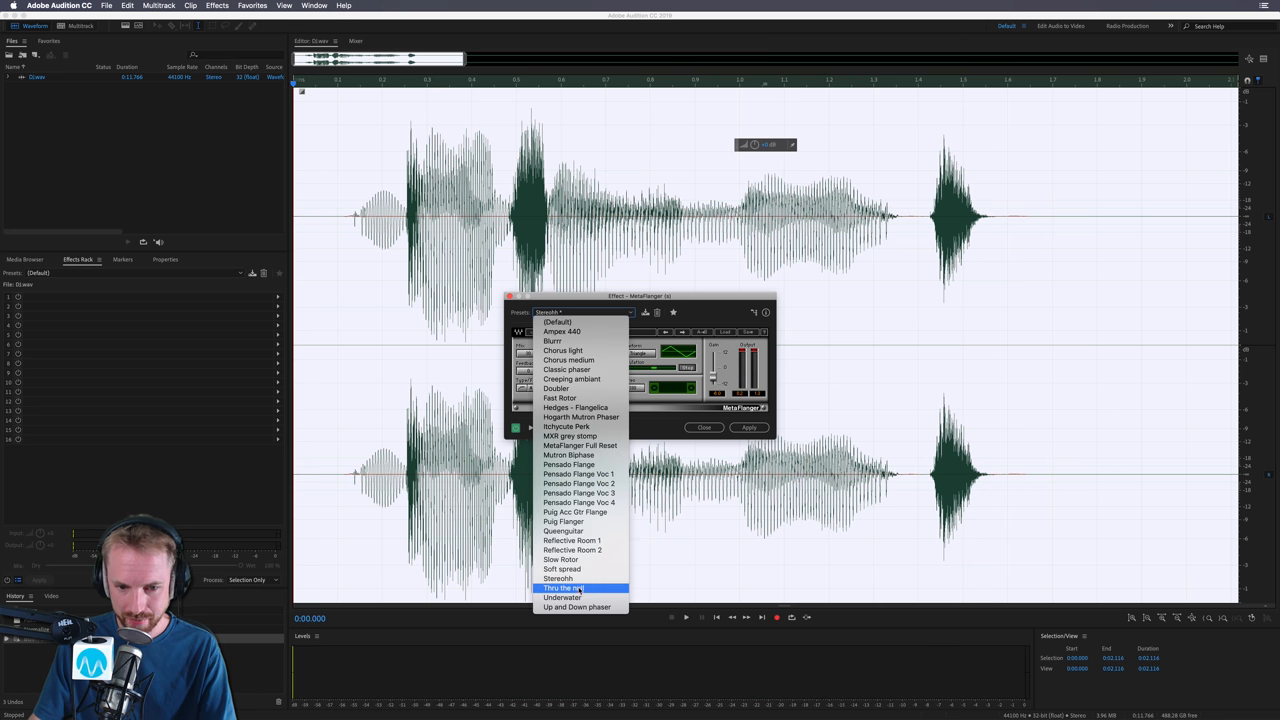
left_click(560, 588)
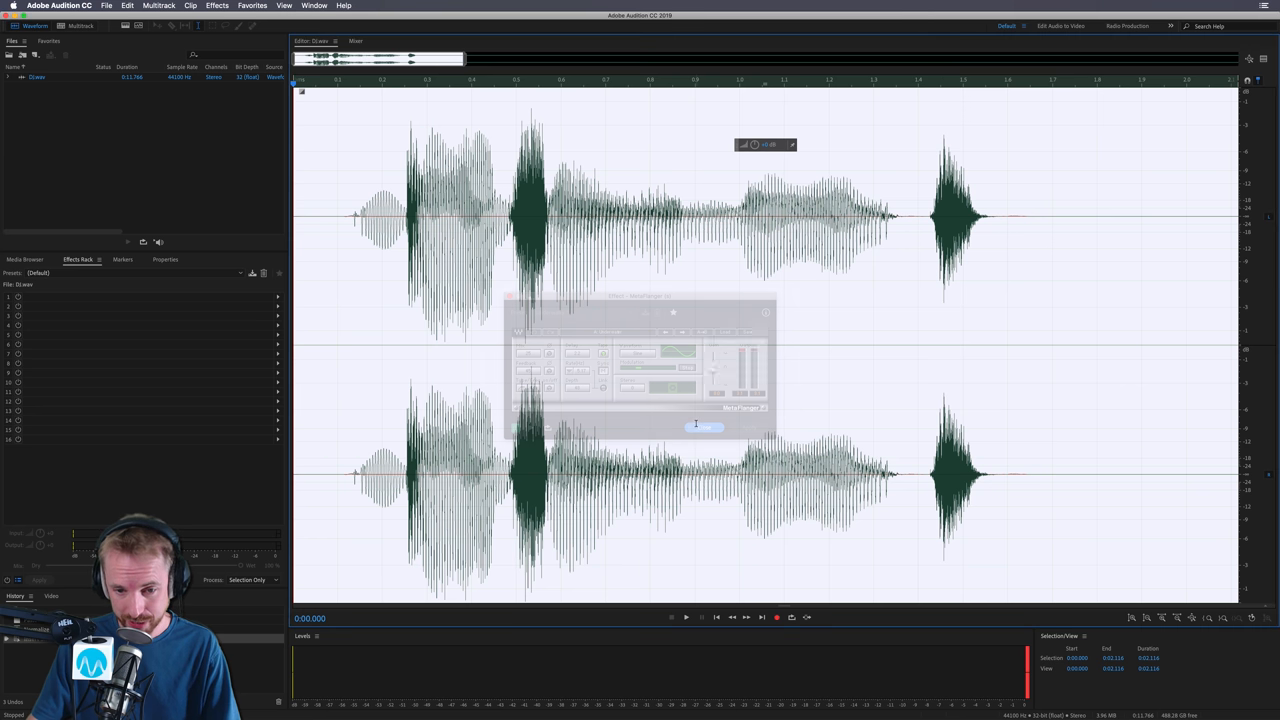
left_click(704, 428)
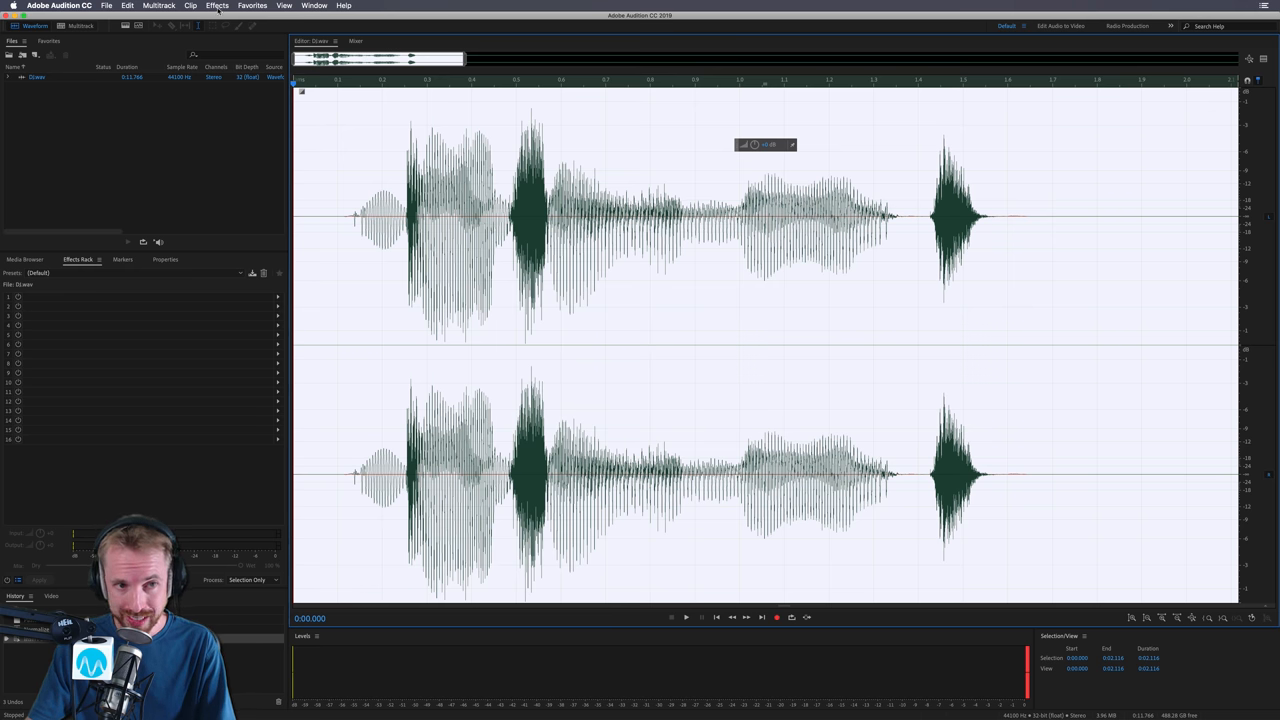
left_click(216, 6)
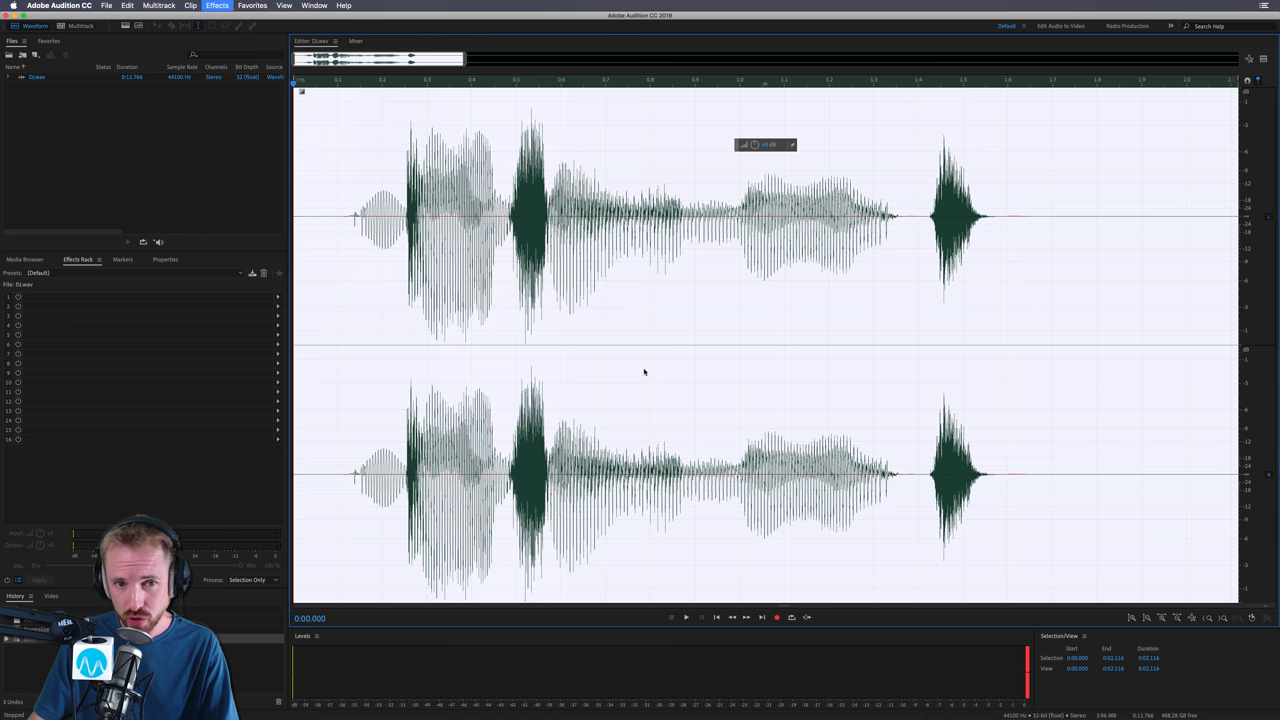
mouse_move(730, 204)
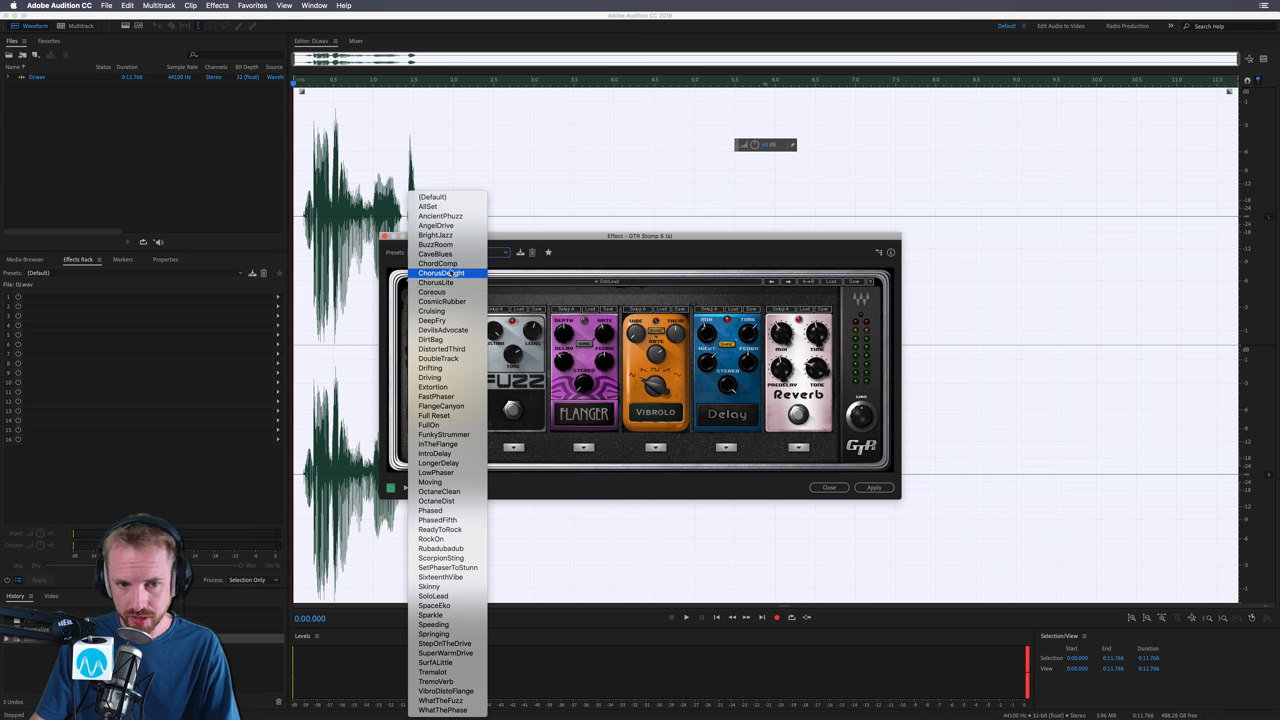
- Audition a first batch of GTR Stomp pedalboard presets on the vocal
left_click(436, 252)
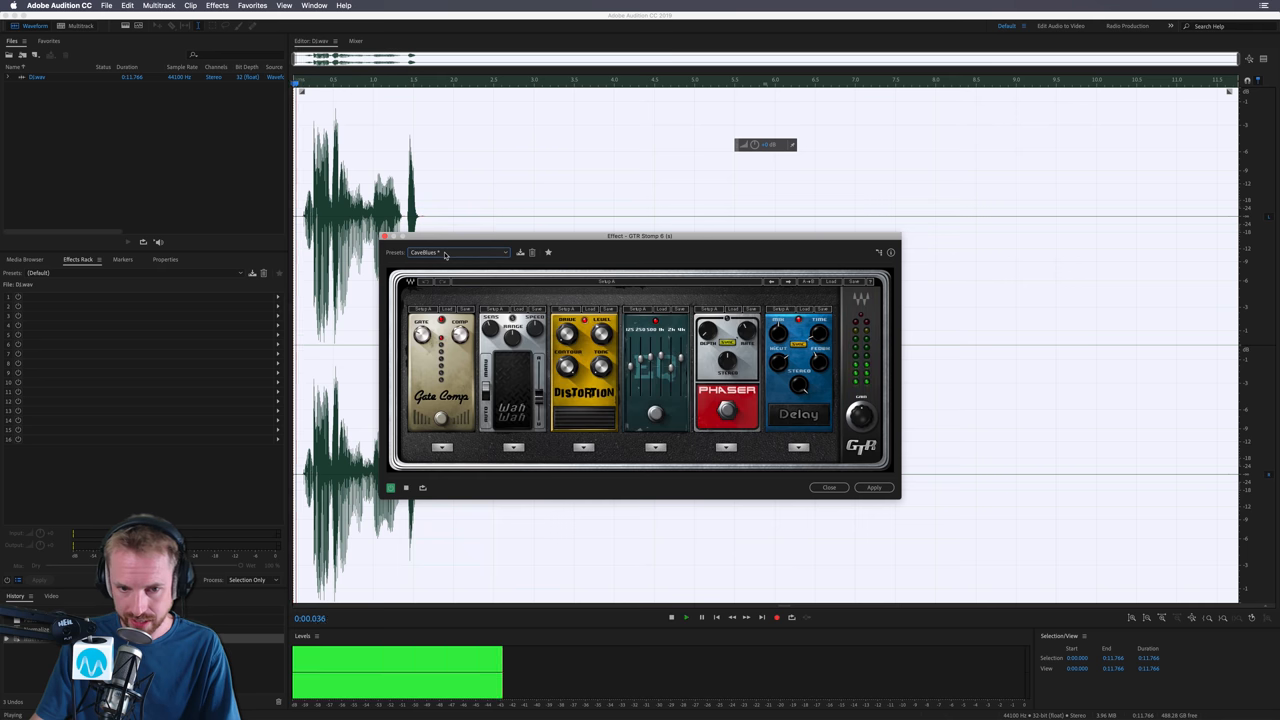
left_click(456, 252)
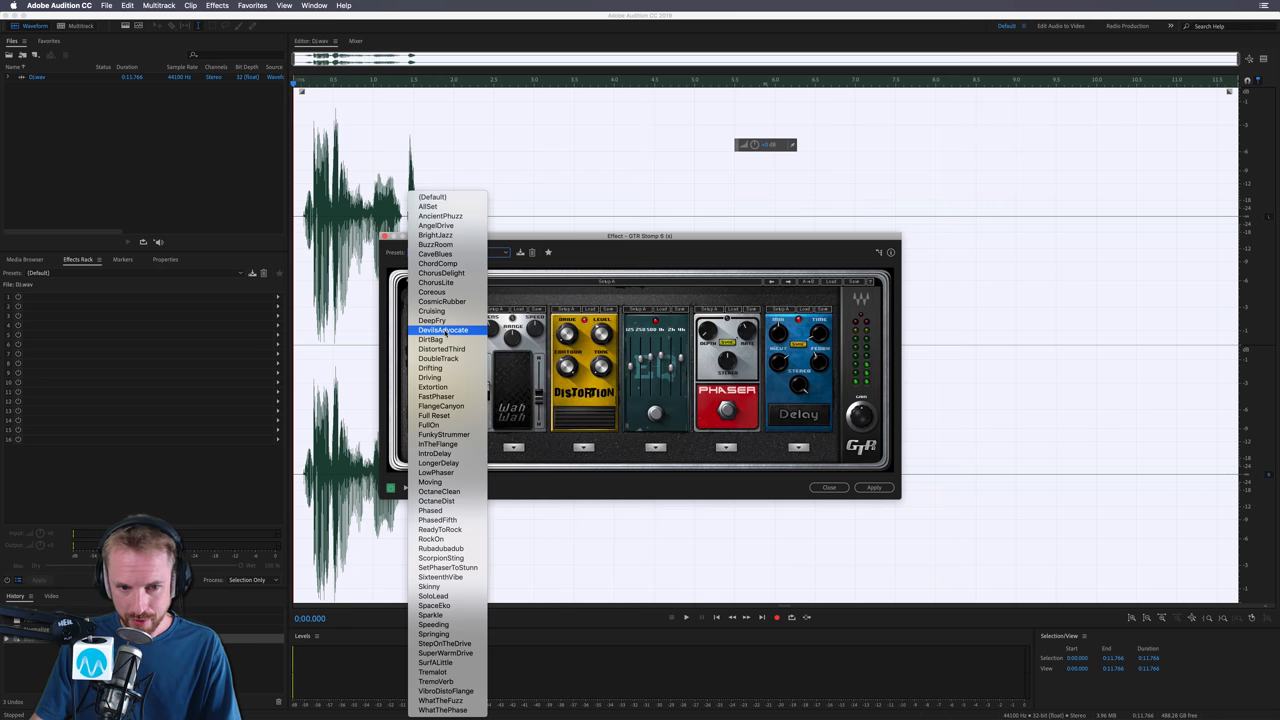
left_click(442, 330)
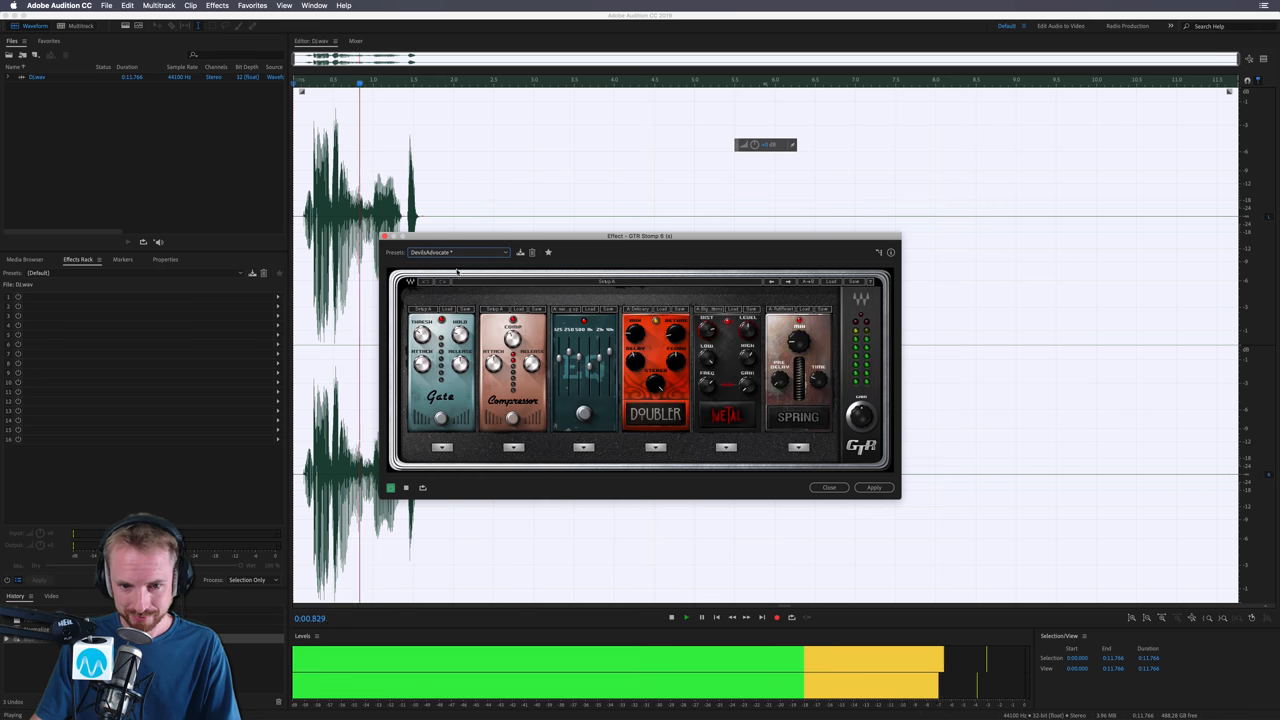
left_click(458, 252)
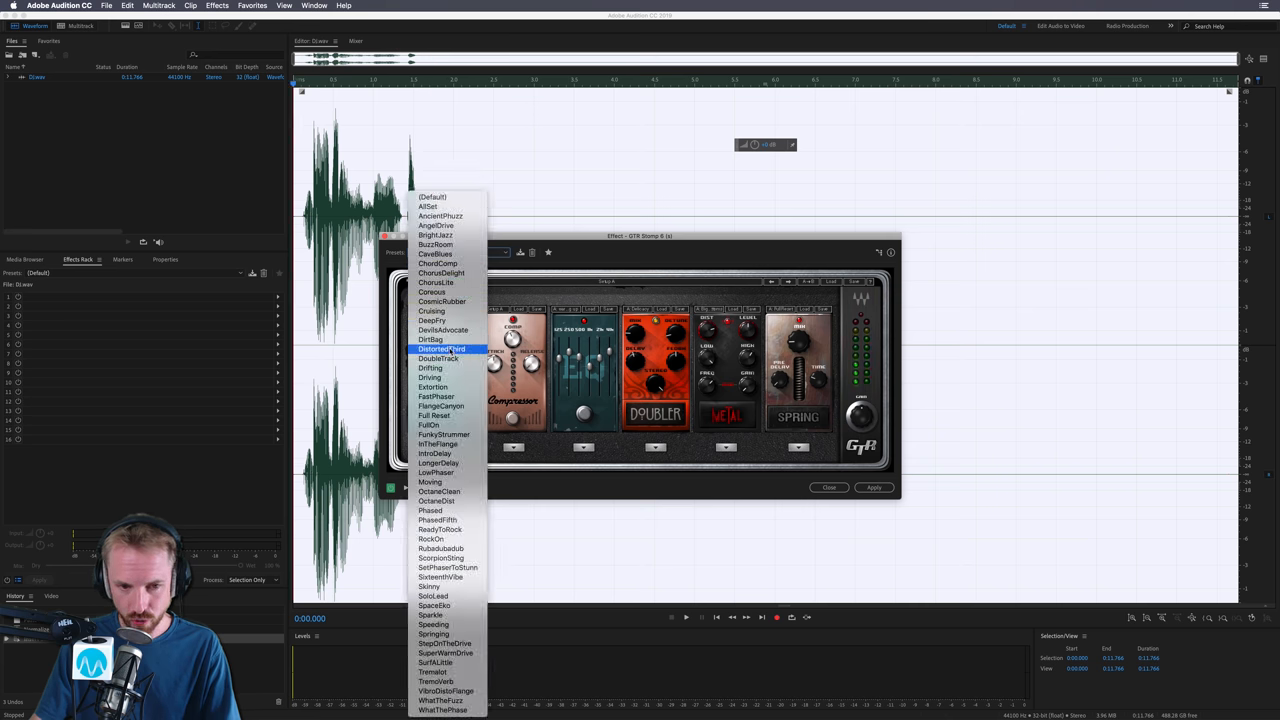
left_click(432, 312)
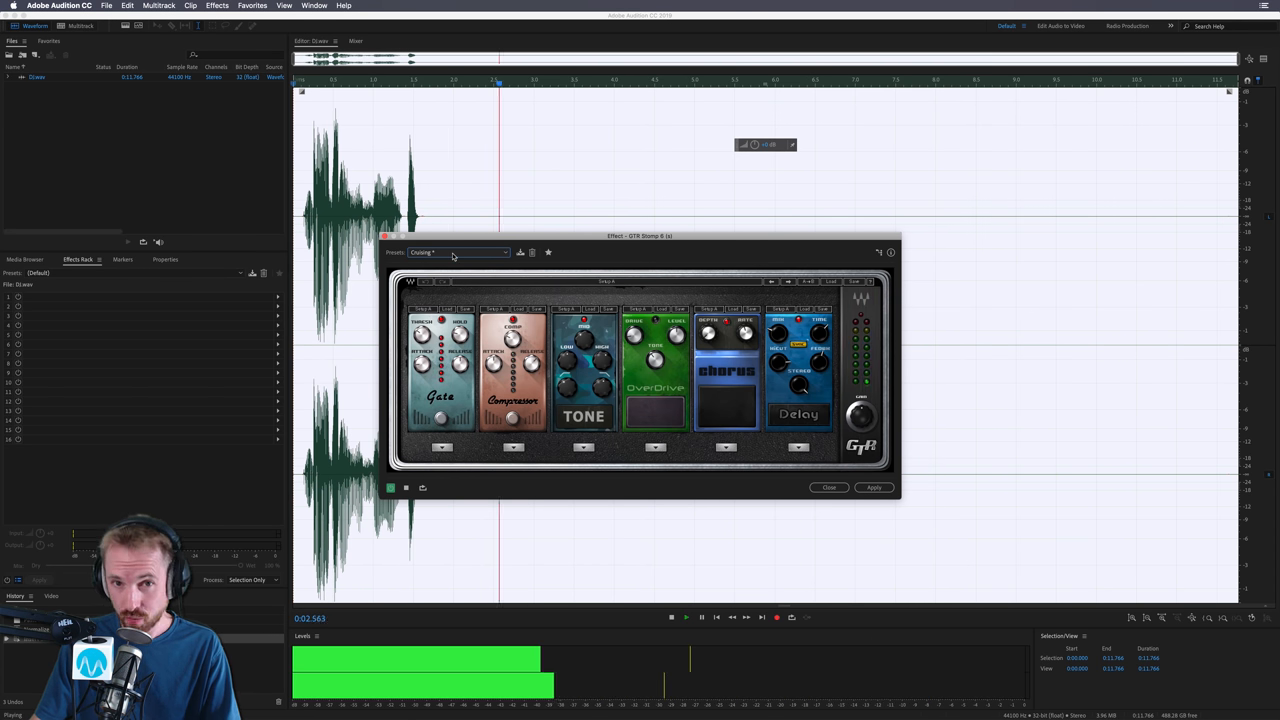
left_click(458, 252)
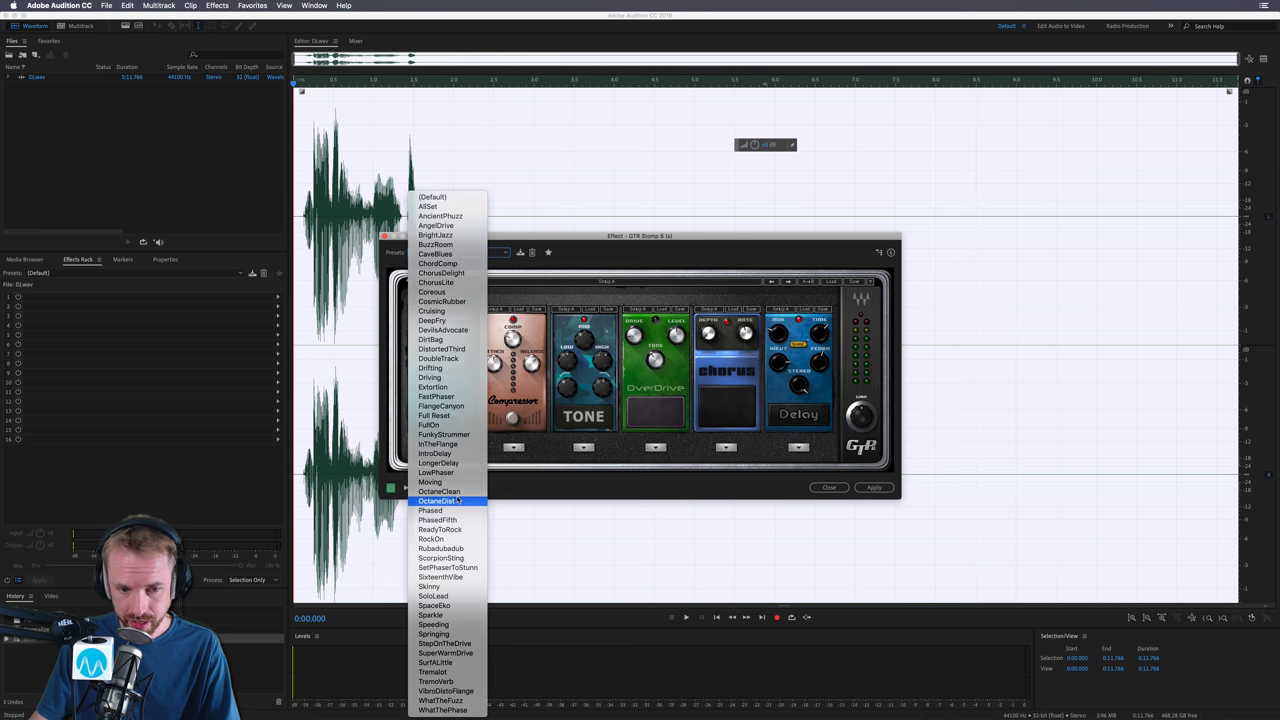
left_click(444, 500)
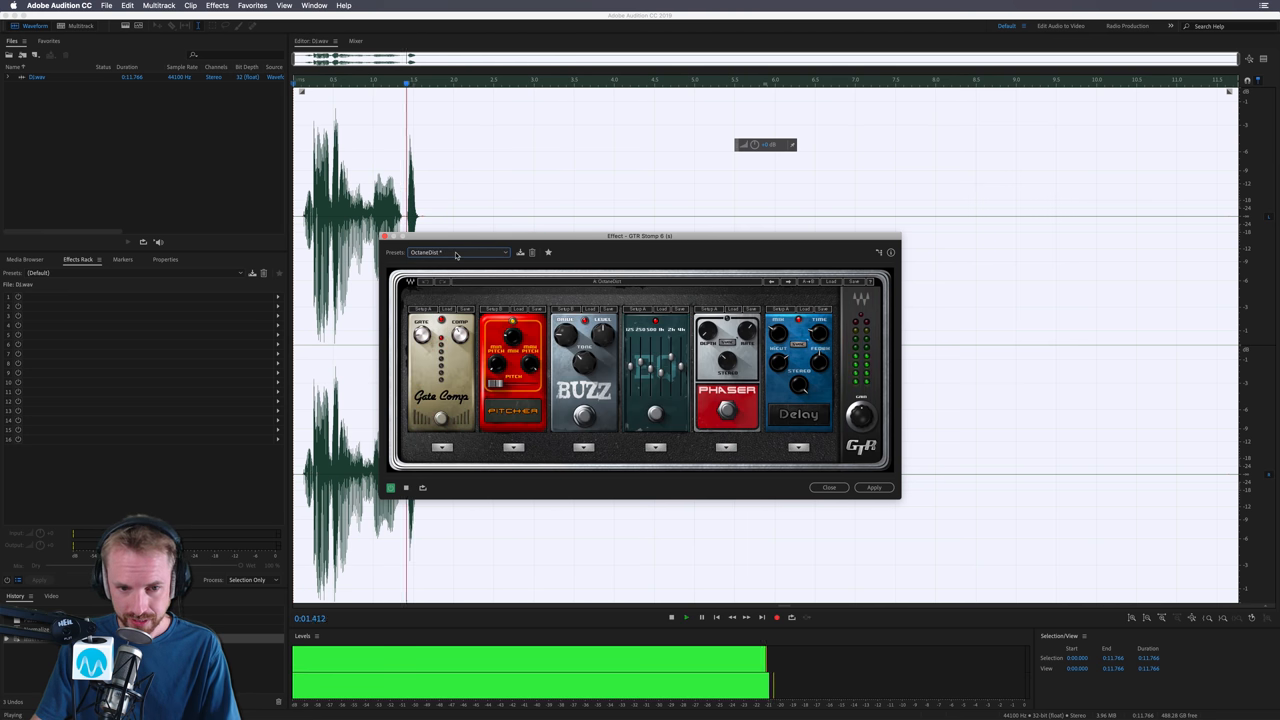
left_click(458, 252)
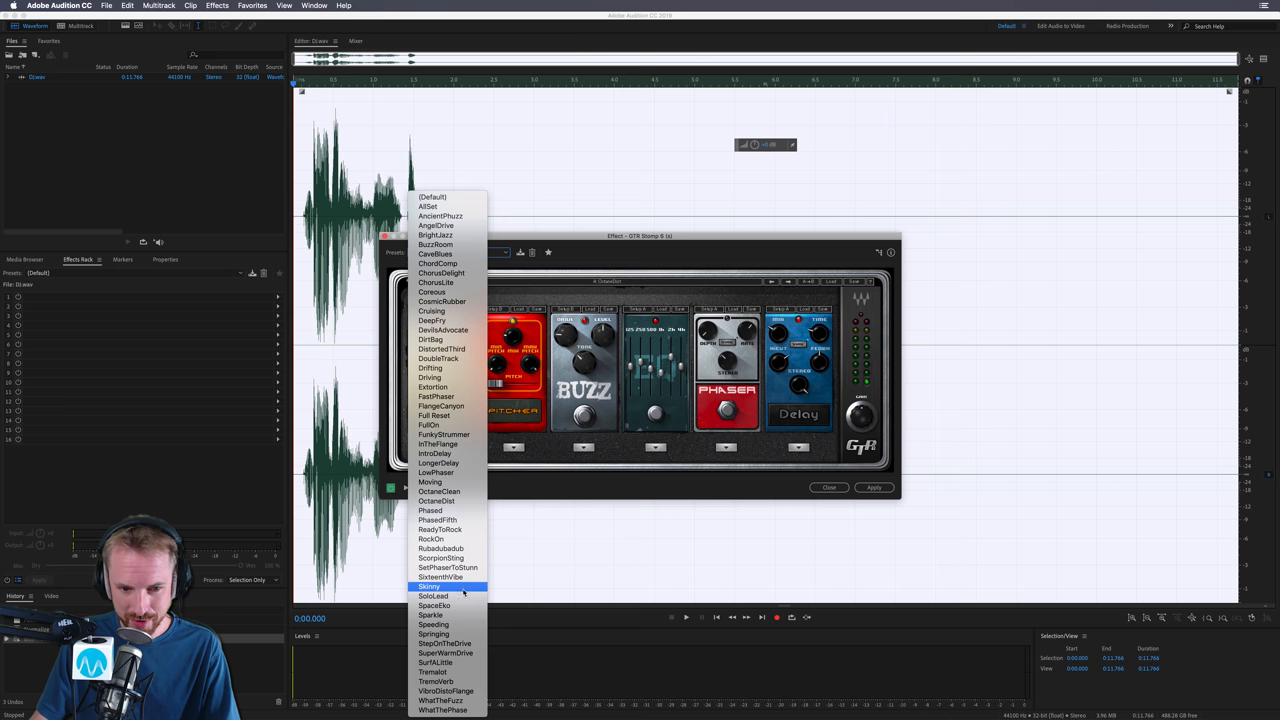
left_click(428, 586)
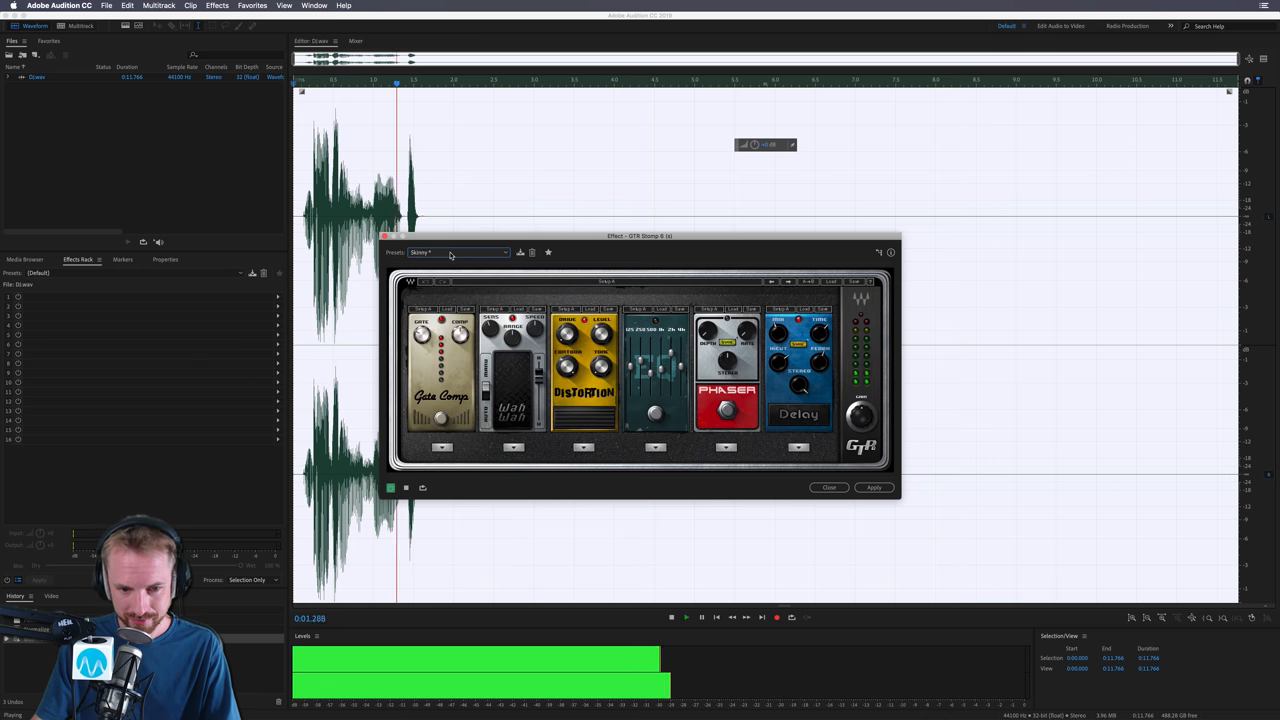
- Continue through further GTR Stomp presets, loading each from the preset list in turn
left_click(460, 252)
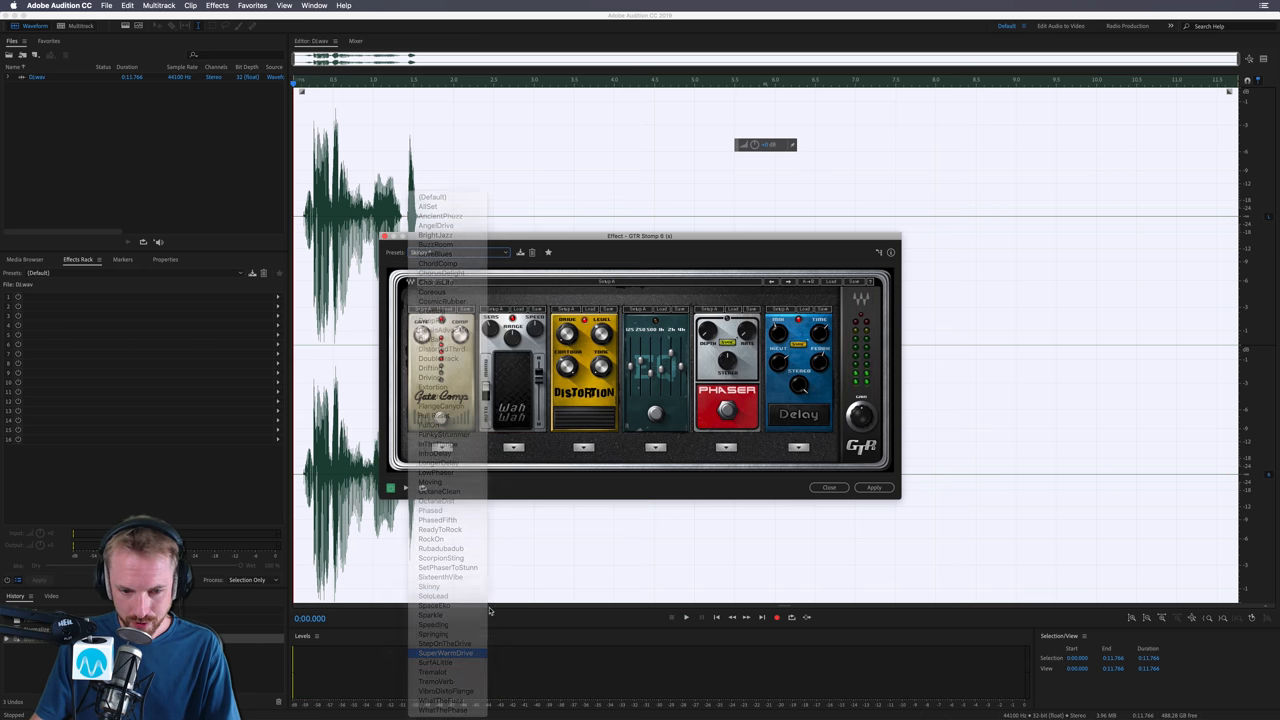
left_click(446, 652)
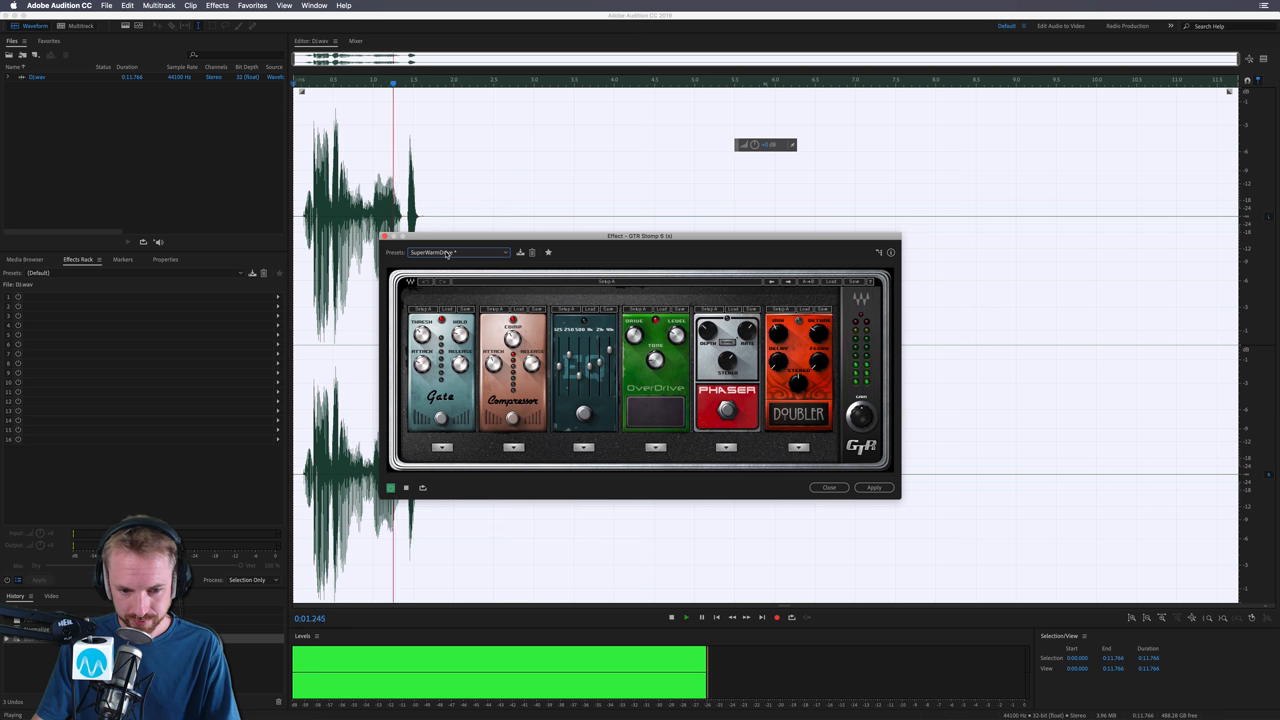
left_click(458, 252)
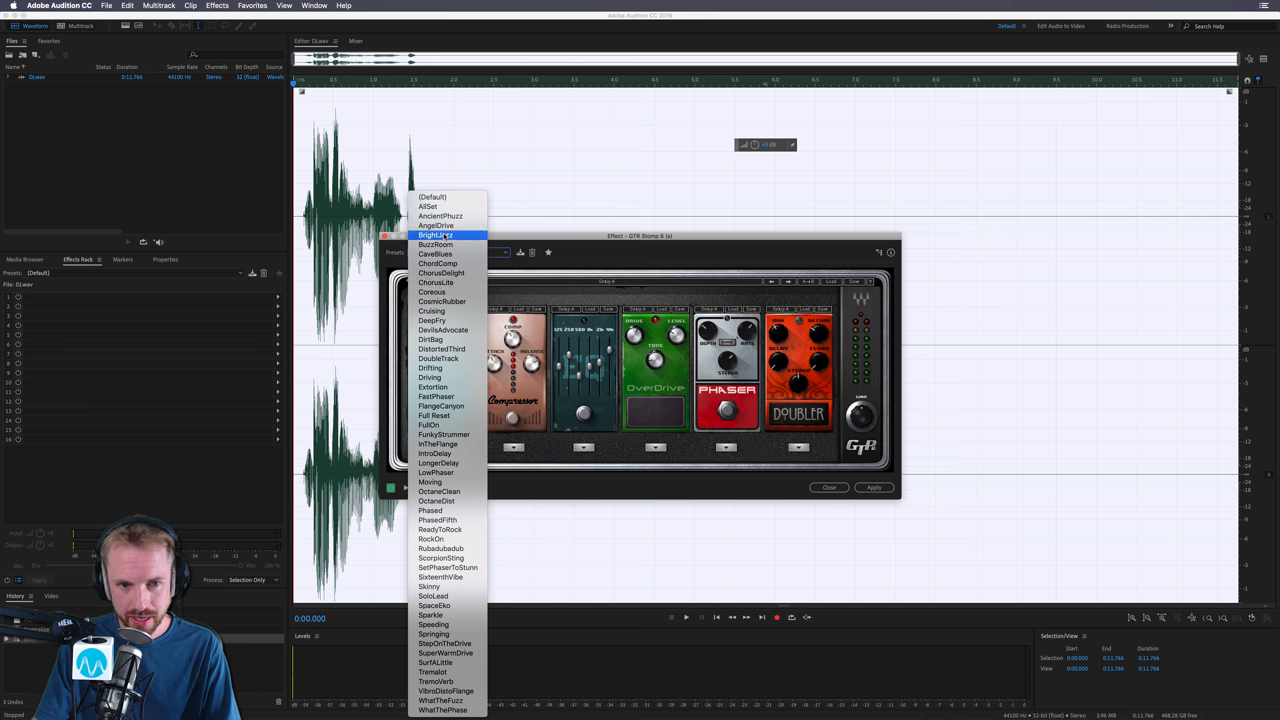
left_click(436, 234)
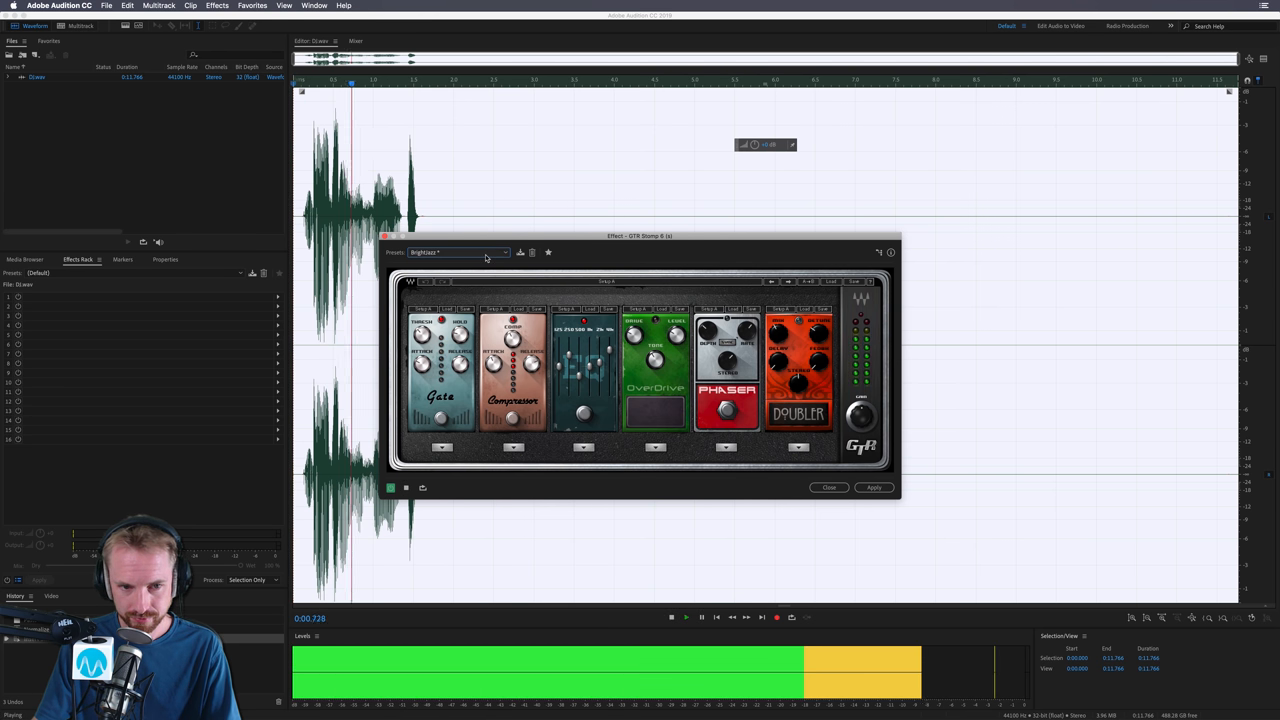
left_click(458, 252)
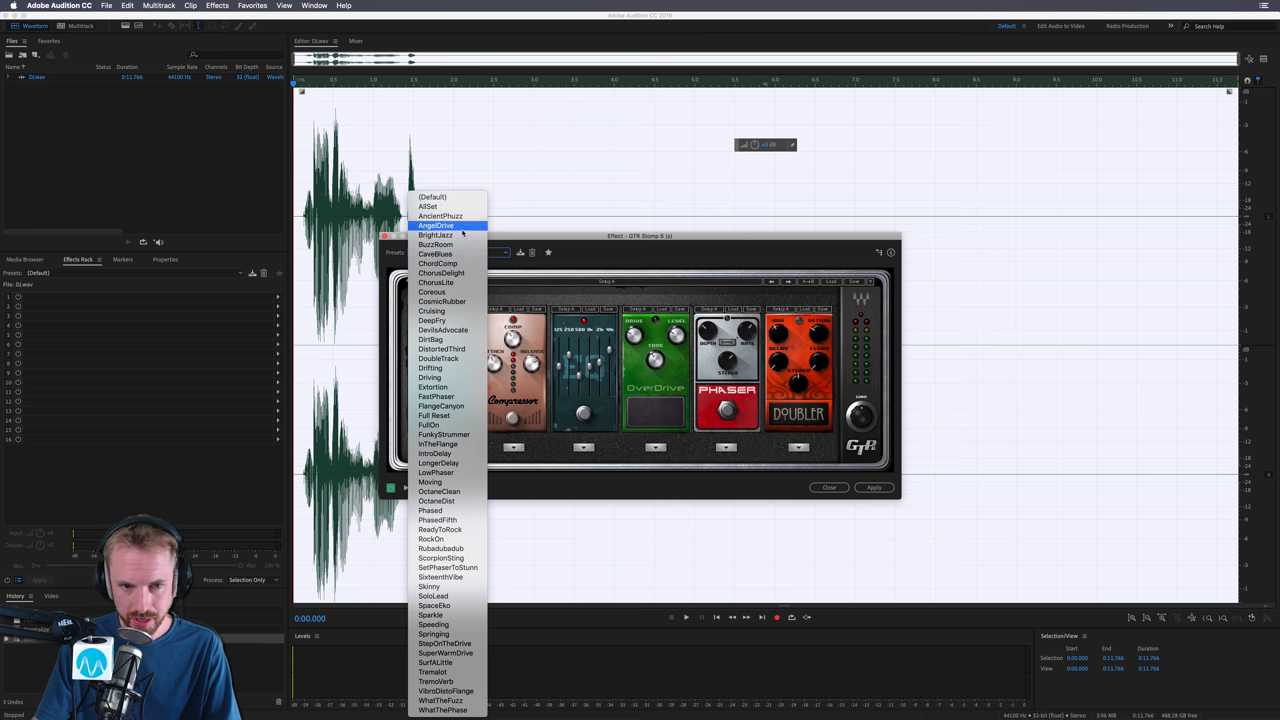
left_click(436, 224)
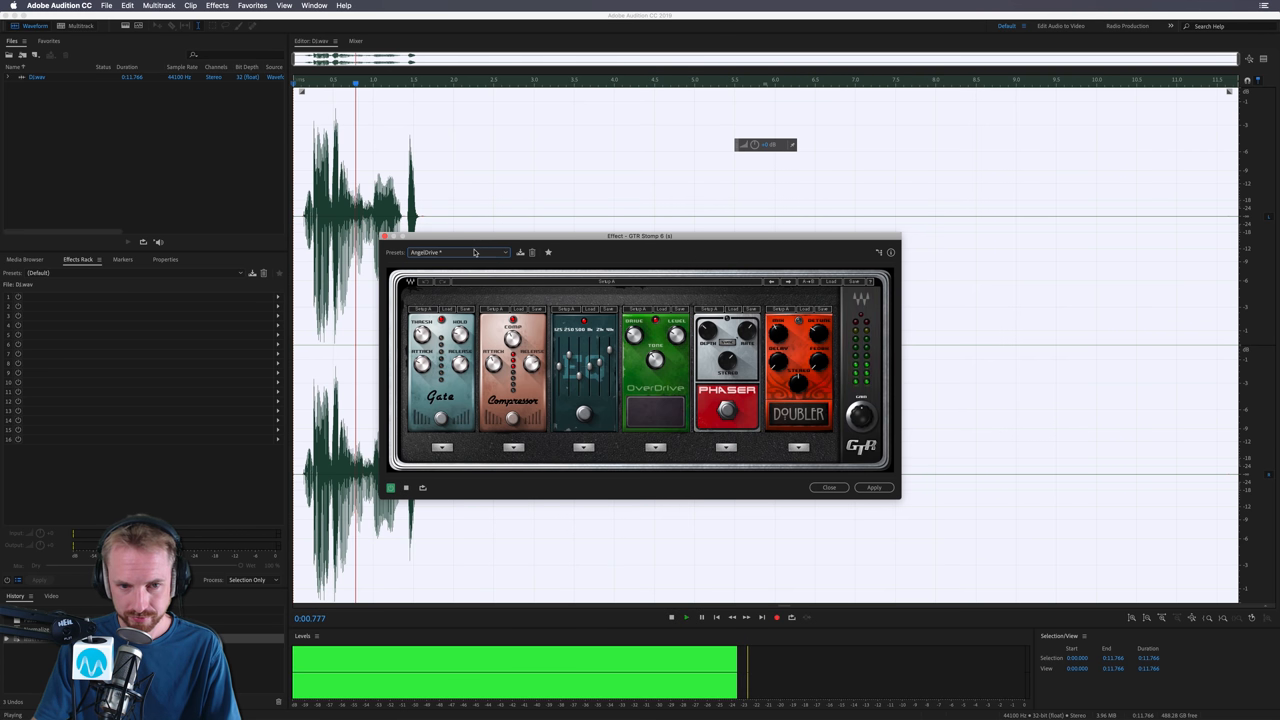
left_click(458, 252)
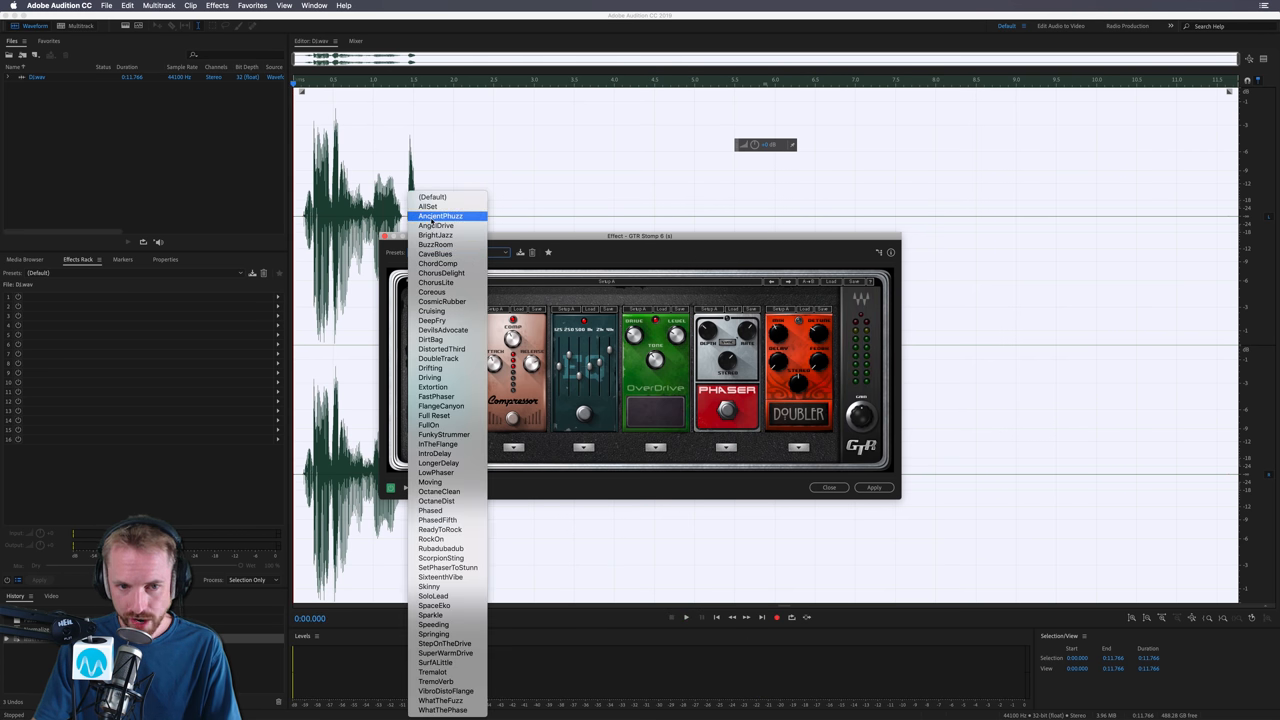
left_click(440, 216)
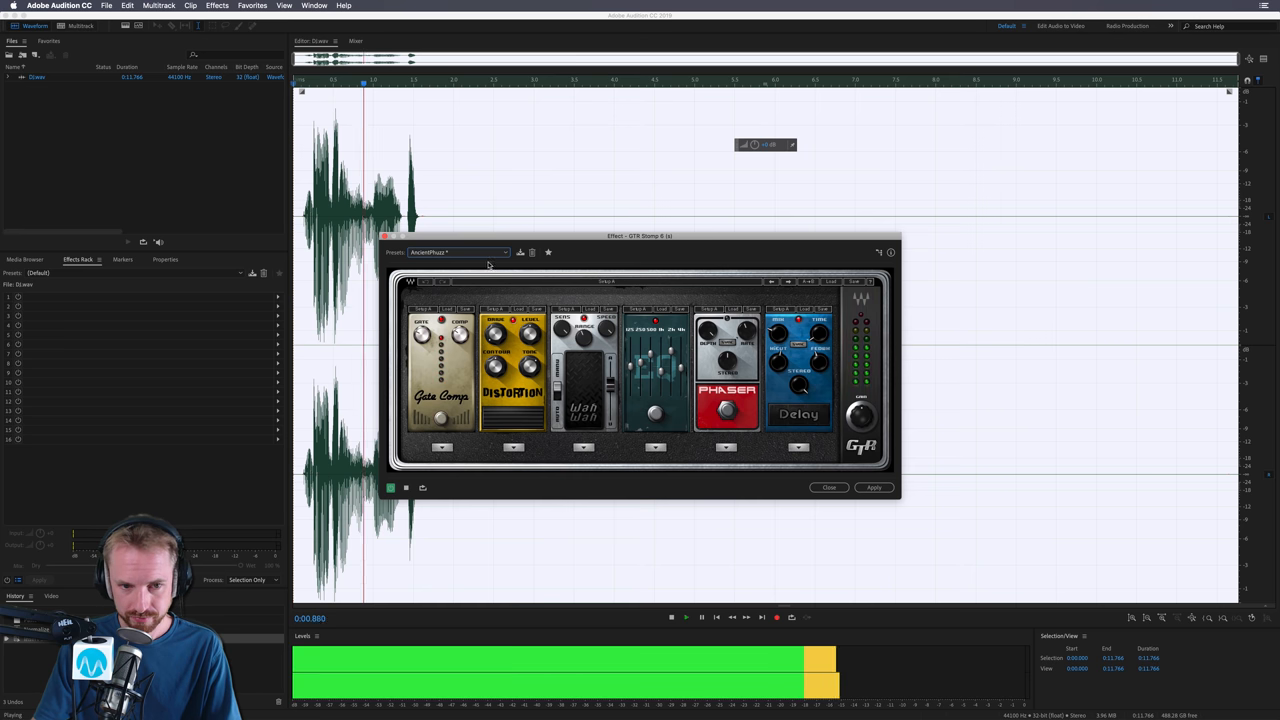
left_click(458, 252)
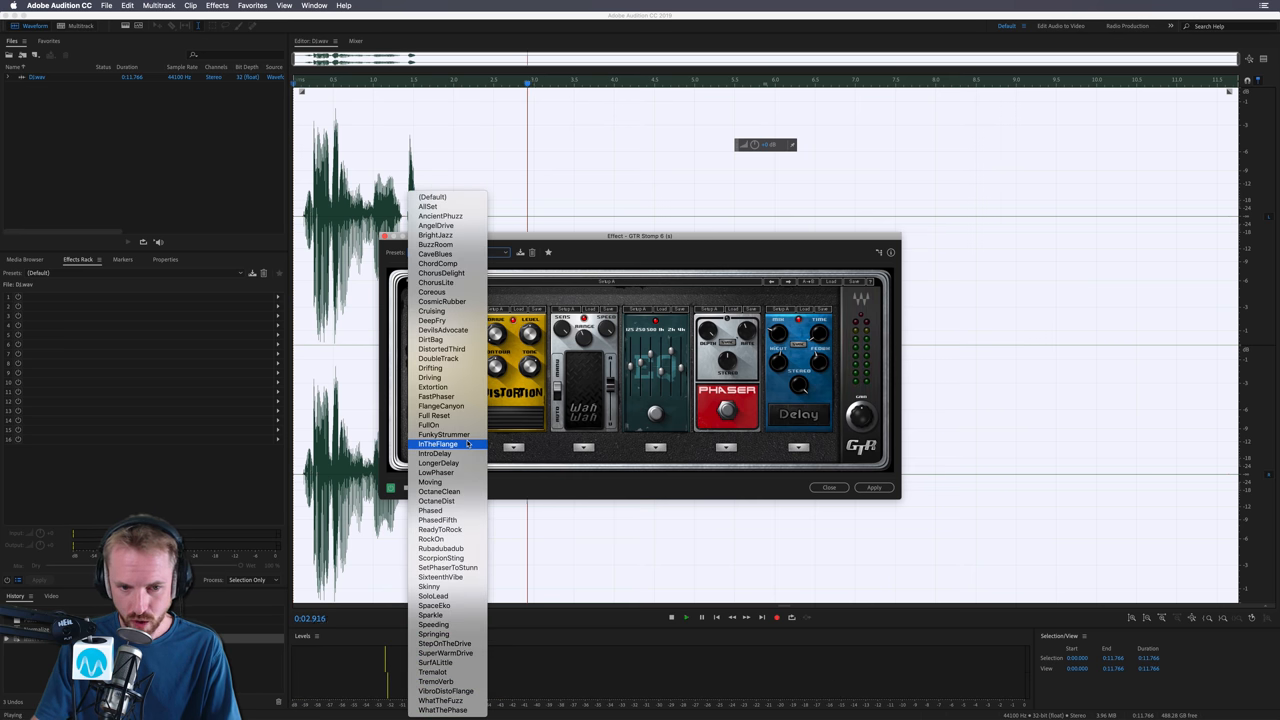
left_click(438, 444)
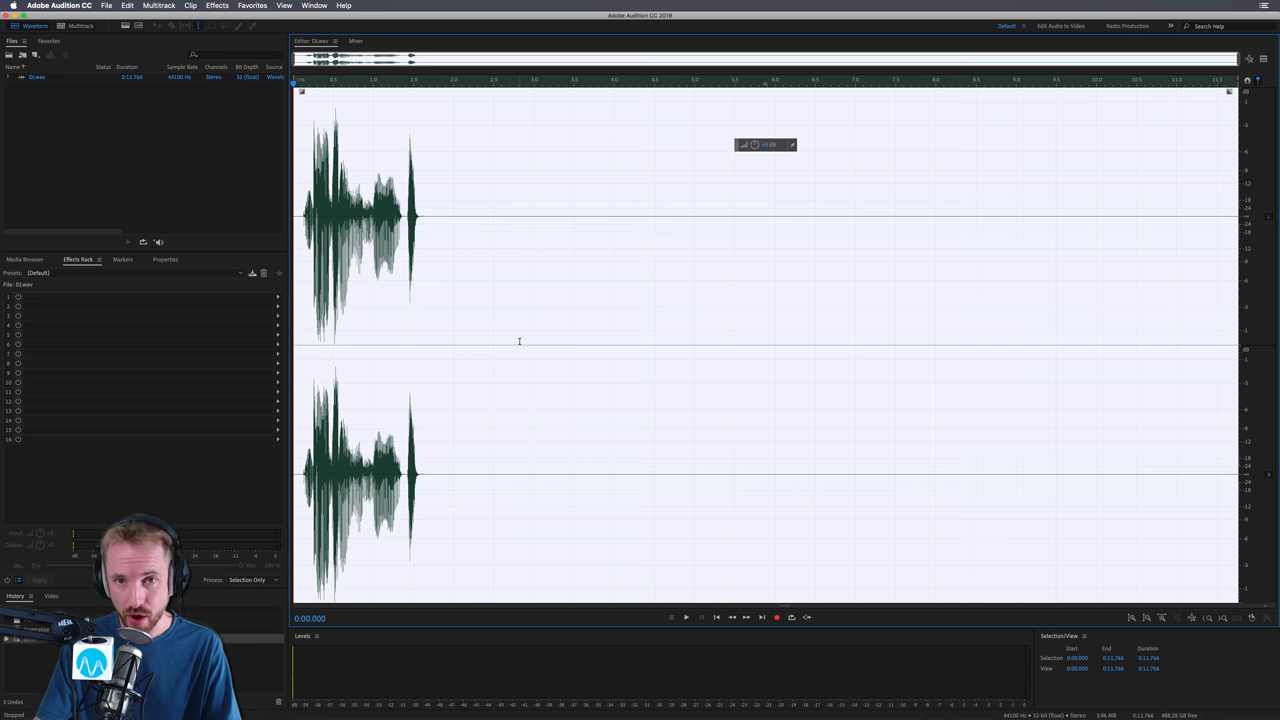
mouse_move(540, 346)
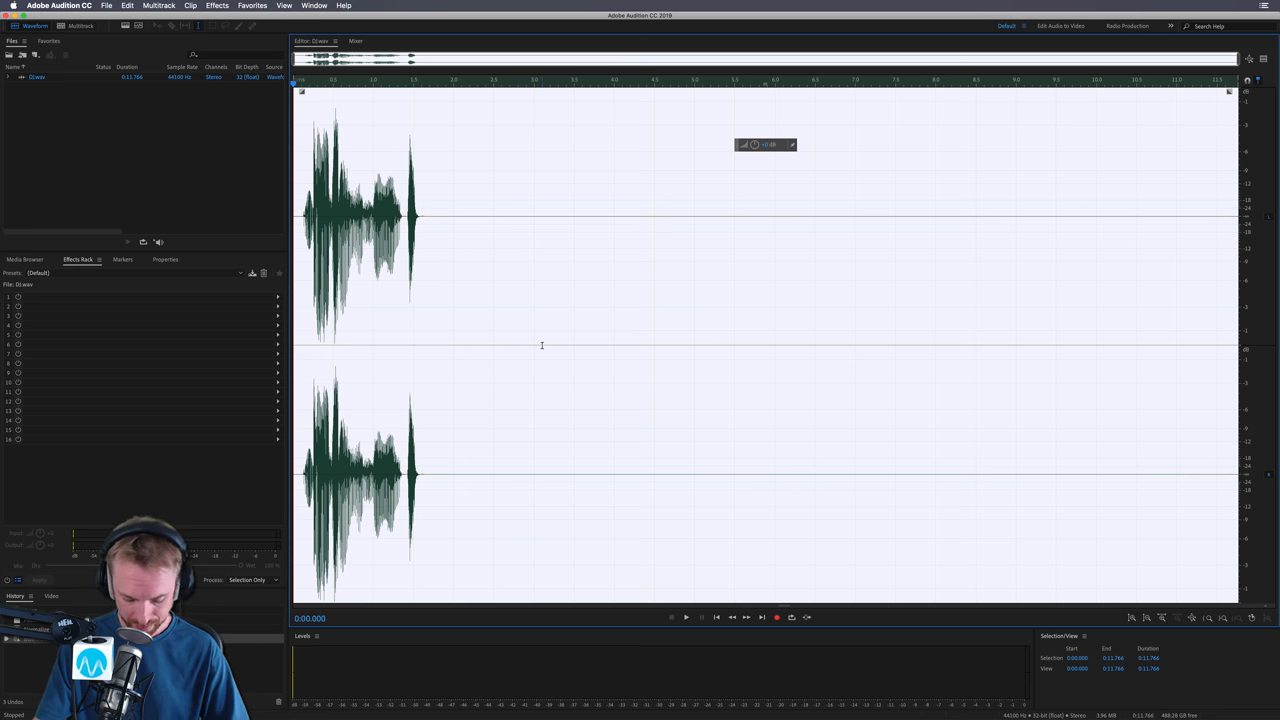
mouse_move(416, 184)
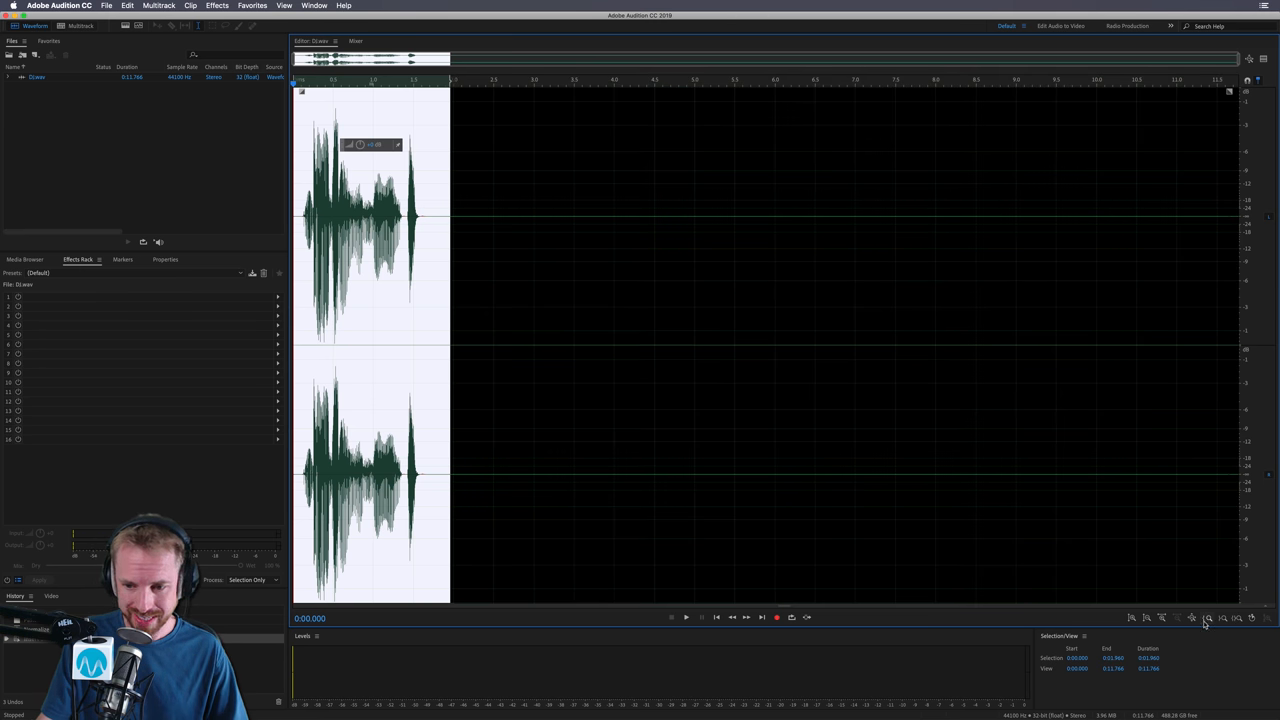
- Zoom in so the short vocal clip fills the waveform editor
left_click(1208, 618)
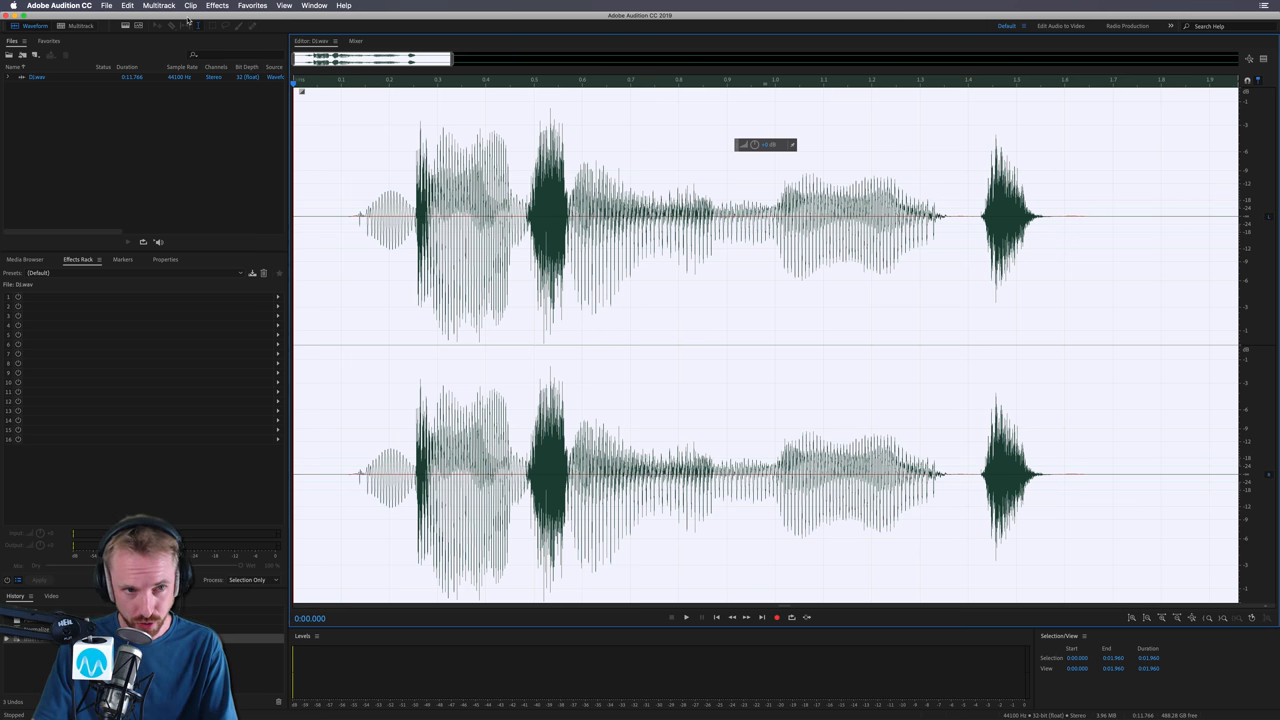
- Load Waves Doubler, try several presets and settle on the Going Down preset
left_click(216, 4)
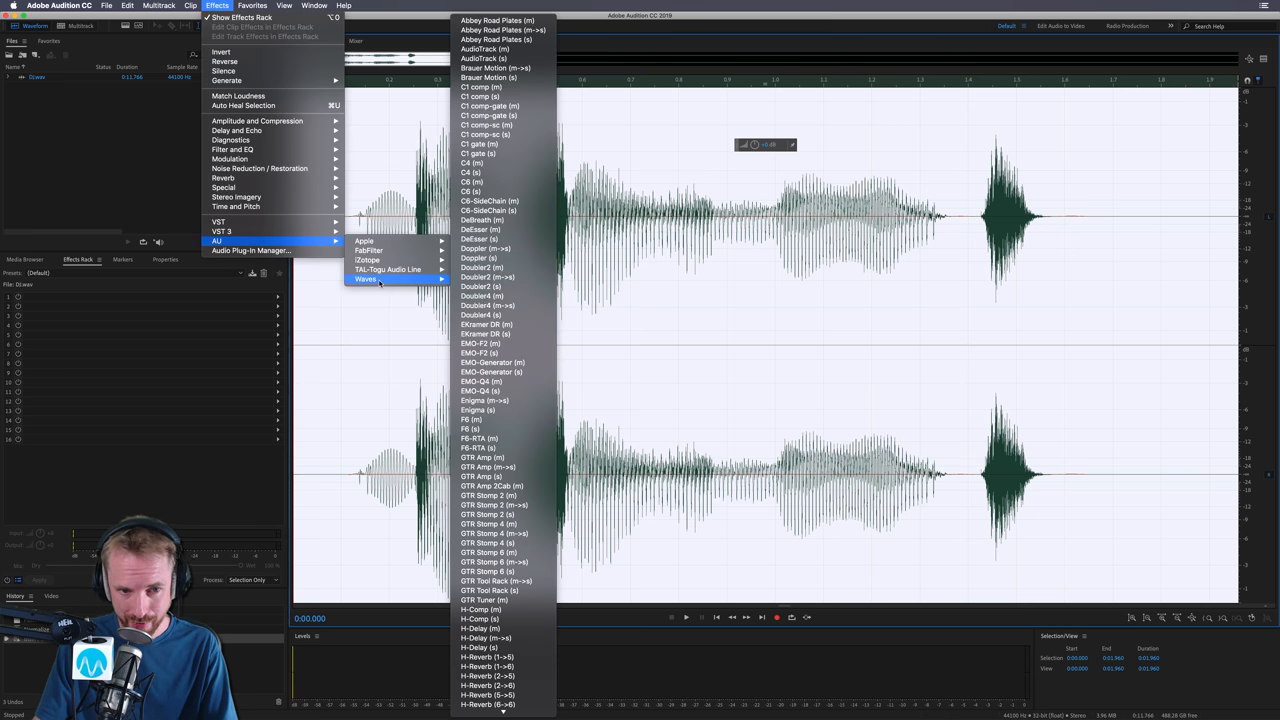
left_click(488, 316)
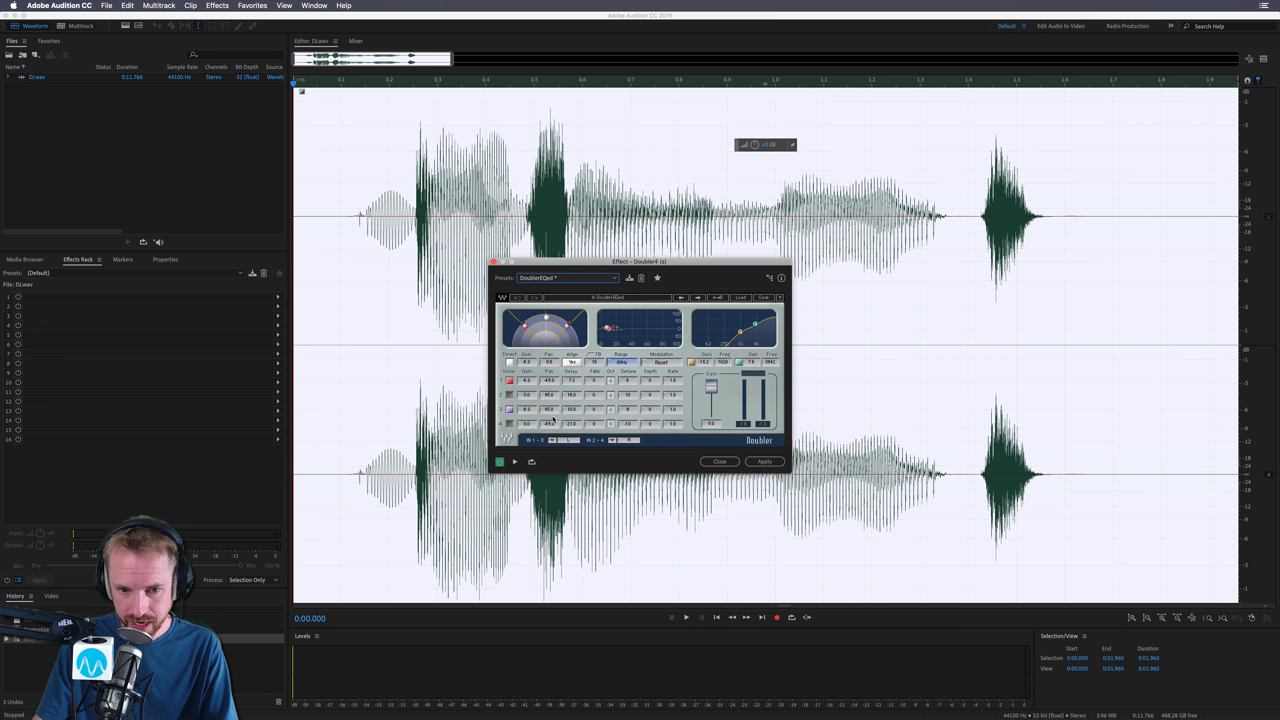
mouse_move(572, 384)
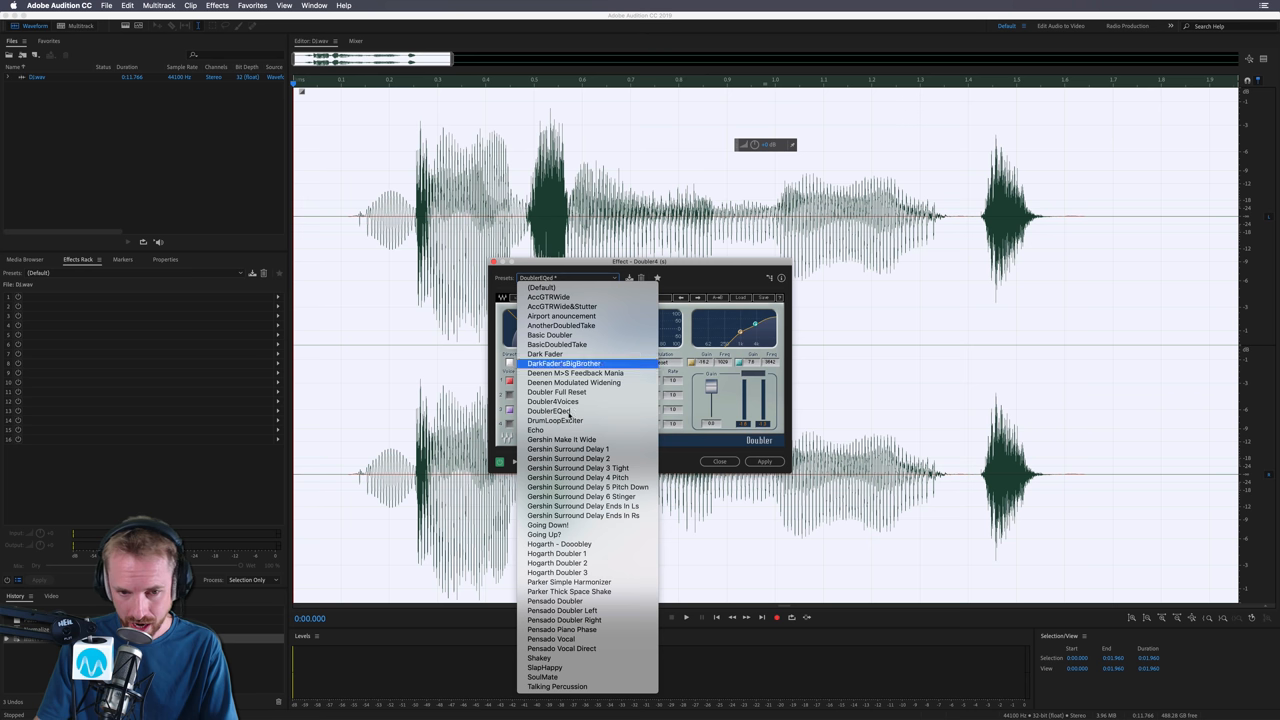
left_click(536, 430)
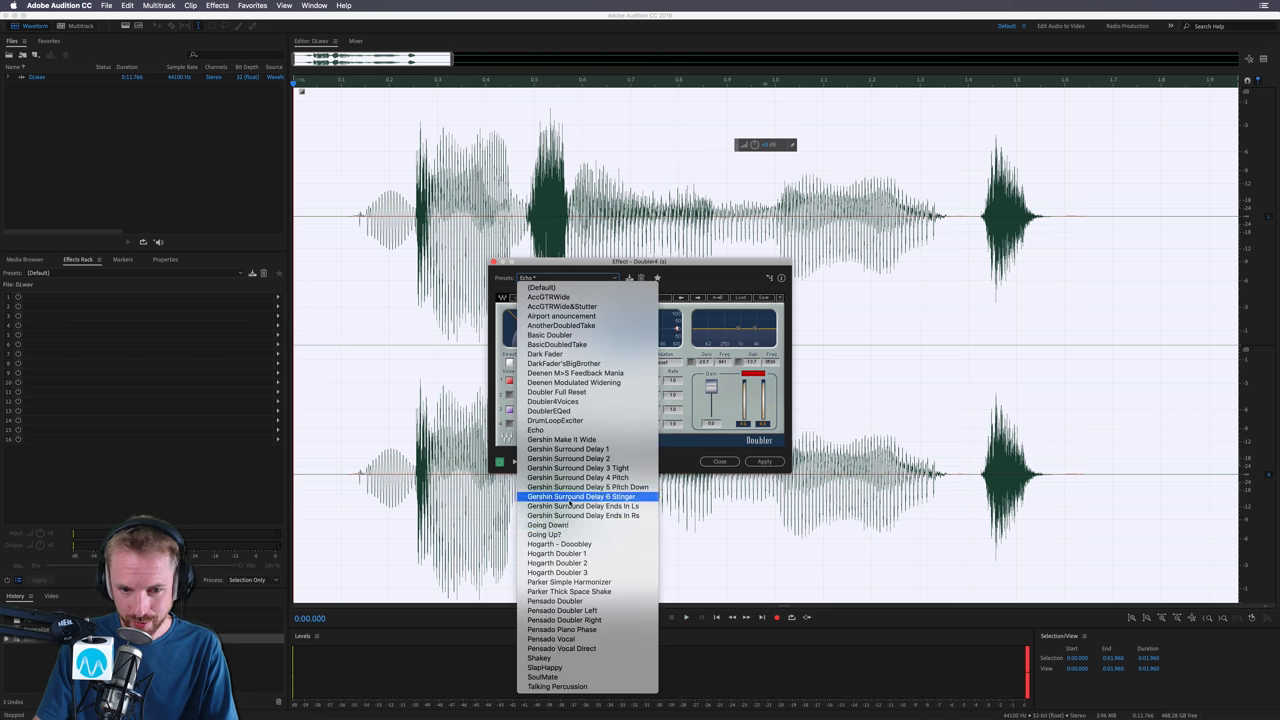
left_click(544, 534)
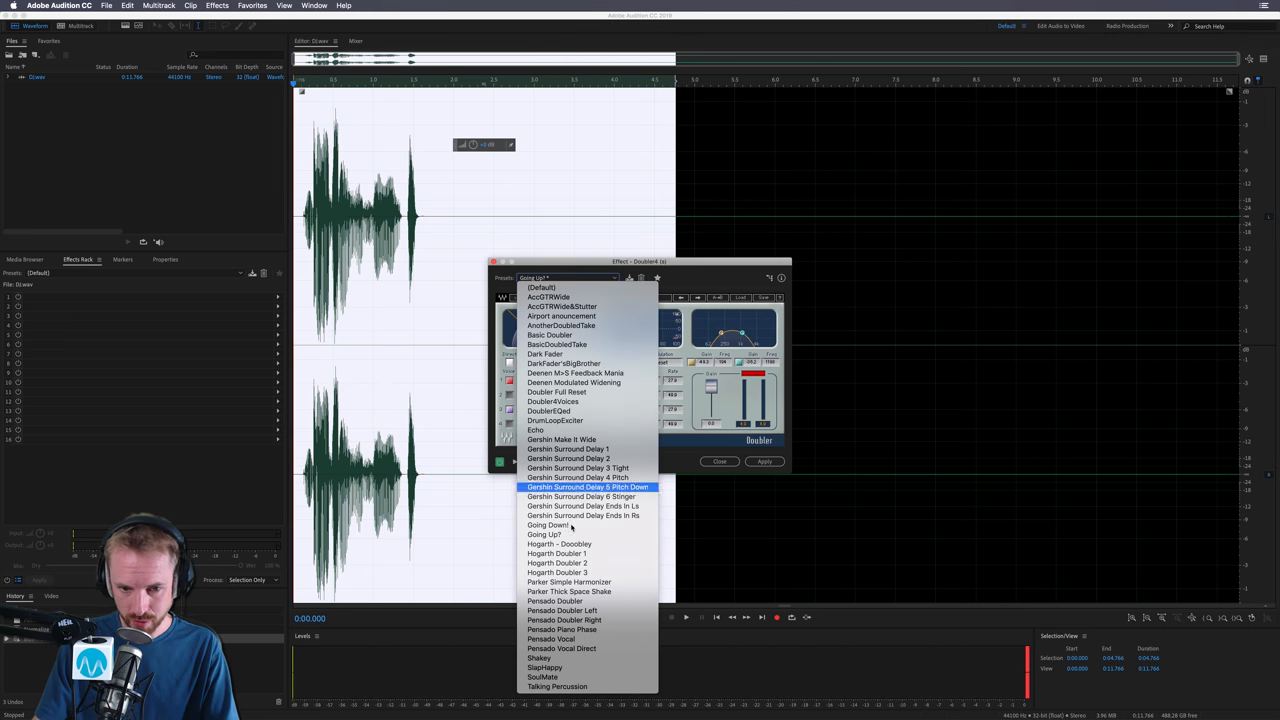
left_click(544, 524)
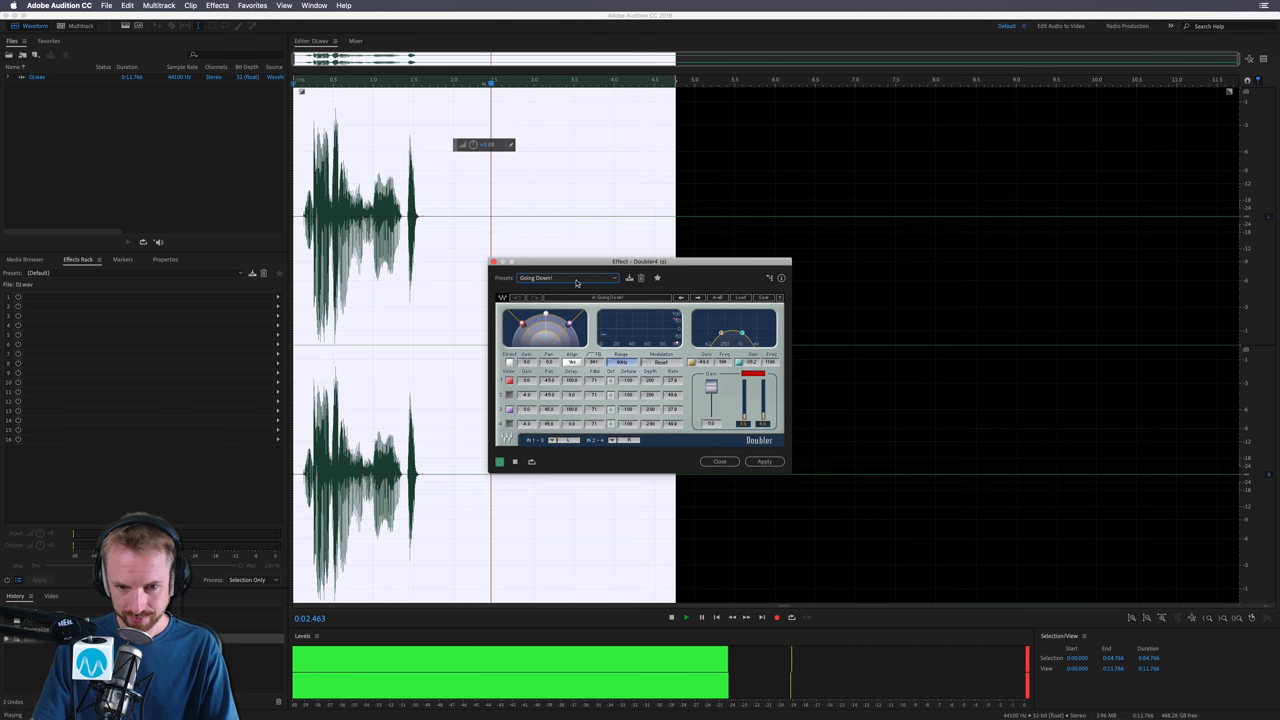
left_click(570, 278)
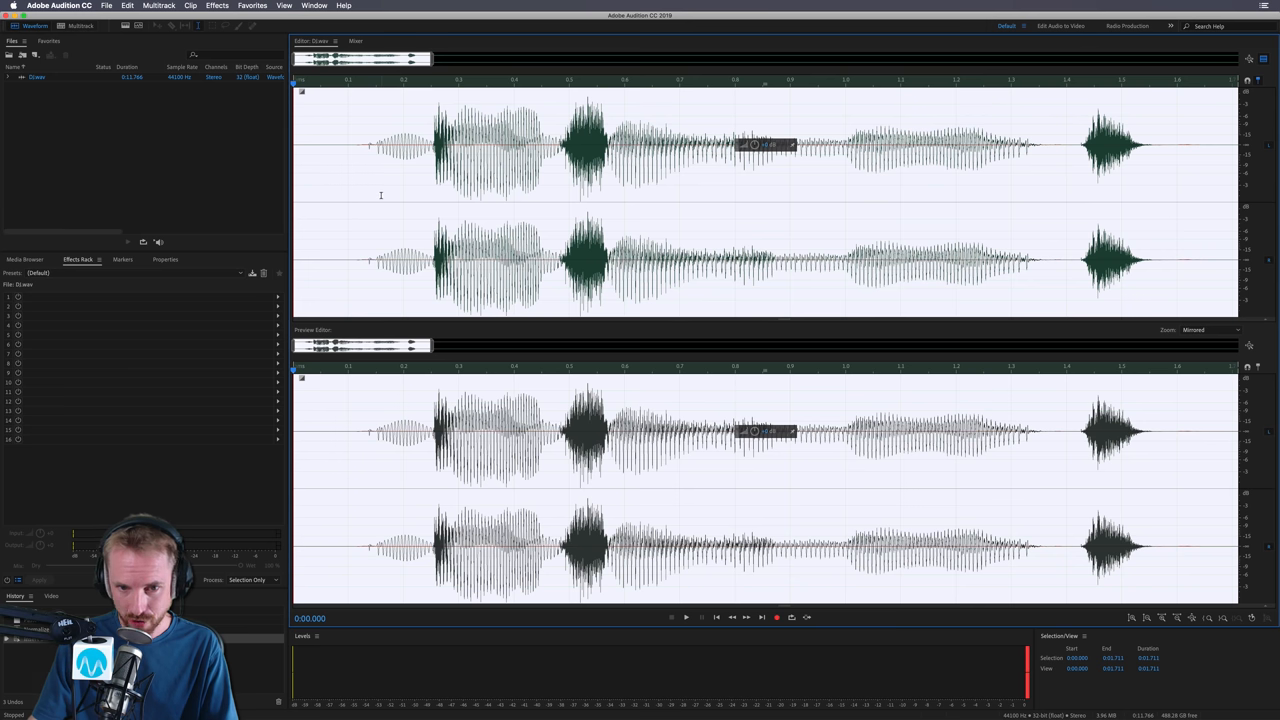
- Load the Waves L2 Ultramaximizer on the vocal and preview its louder, limited result
left_click(216, 4)
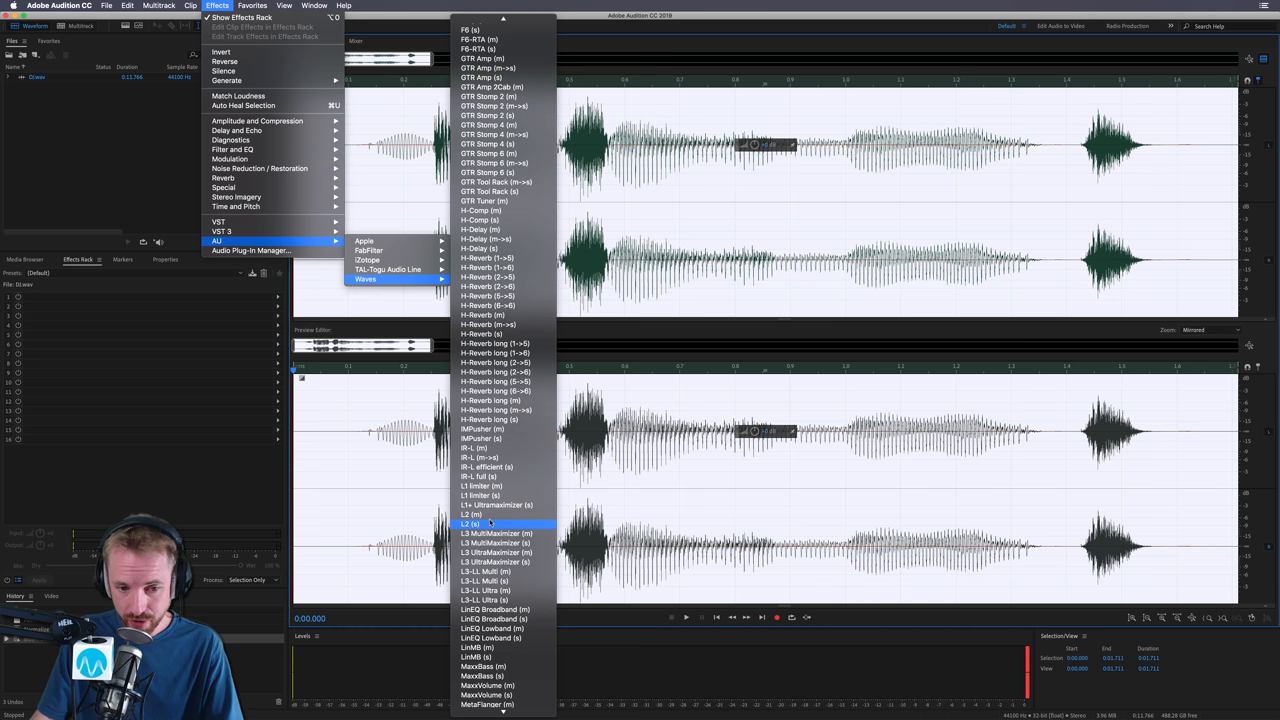
left_click(472, 524)
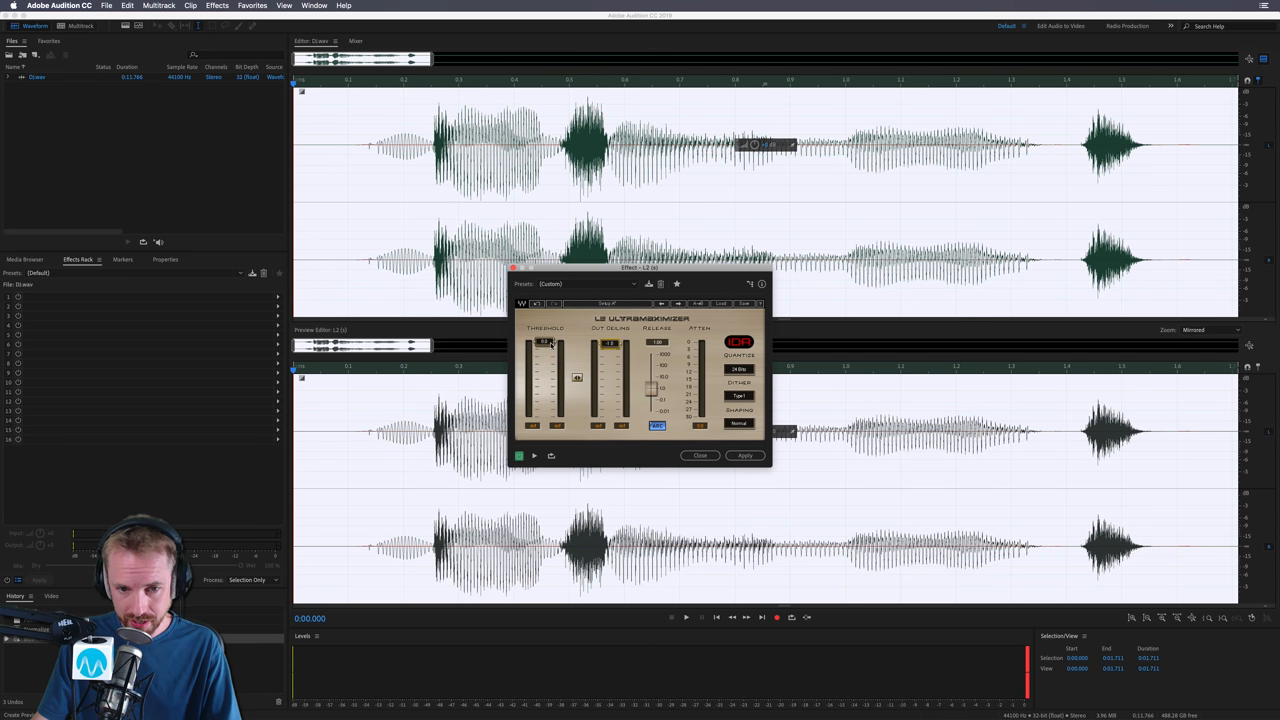
left_click(744, 456)
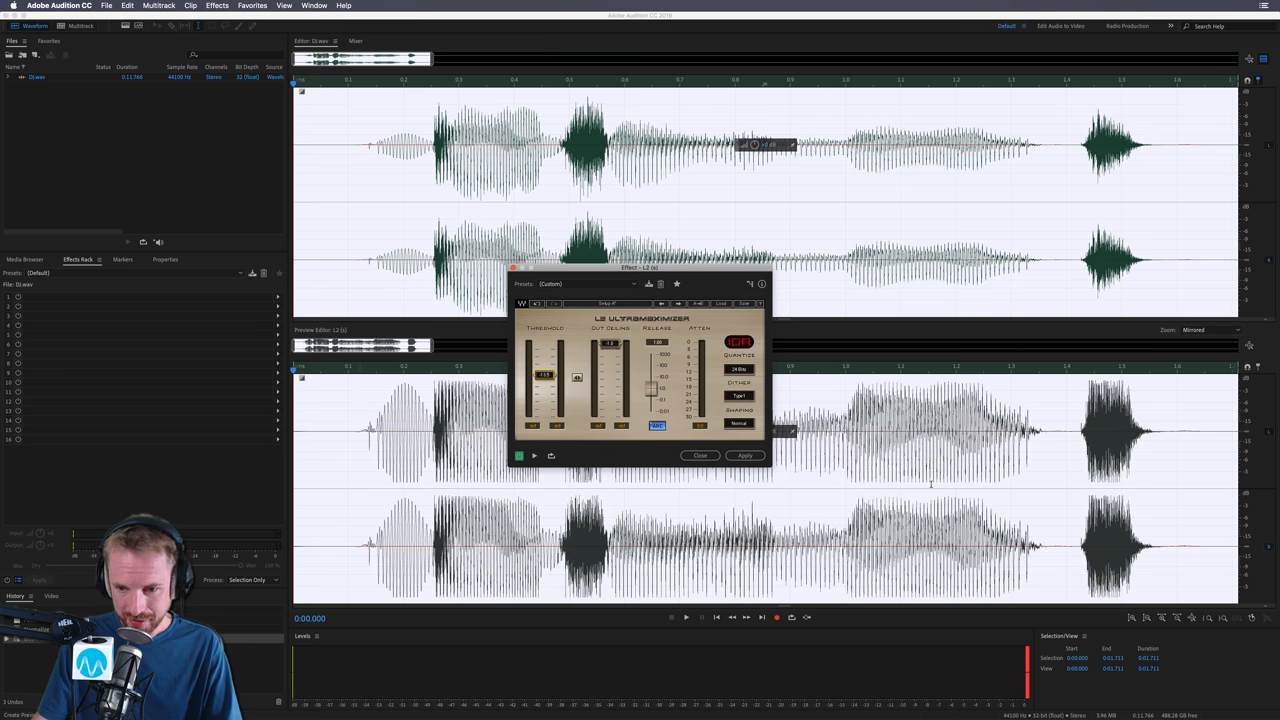
left_click(686, 616)
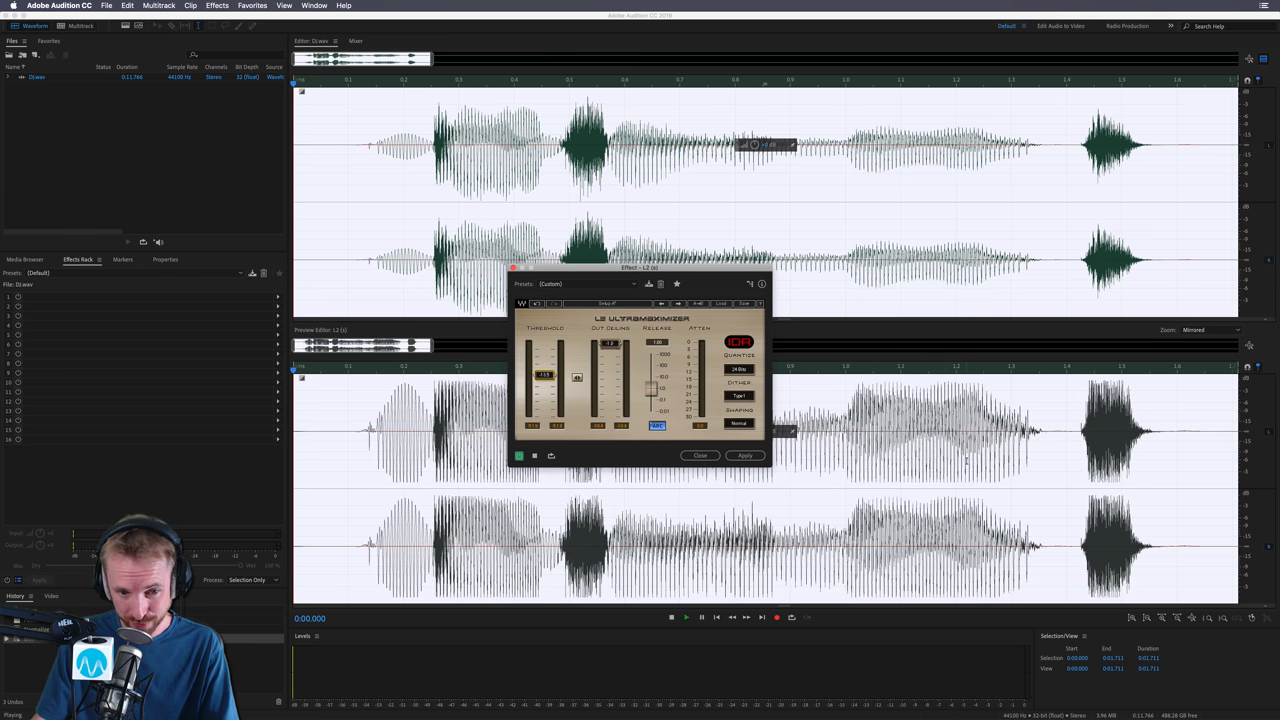